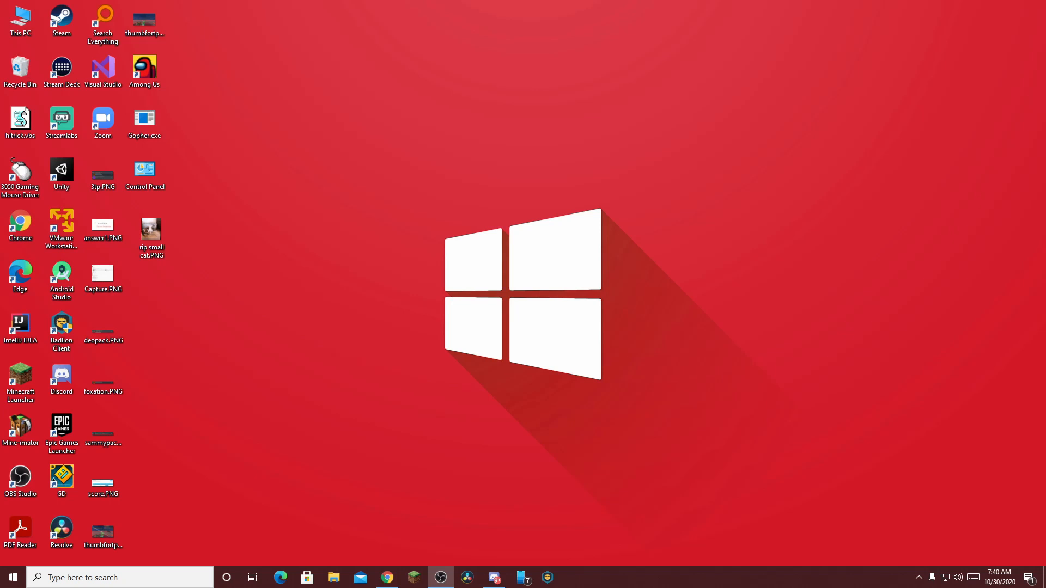
pyautogui.moveTo(234, 120)
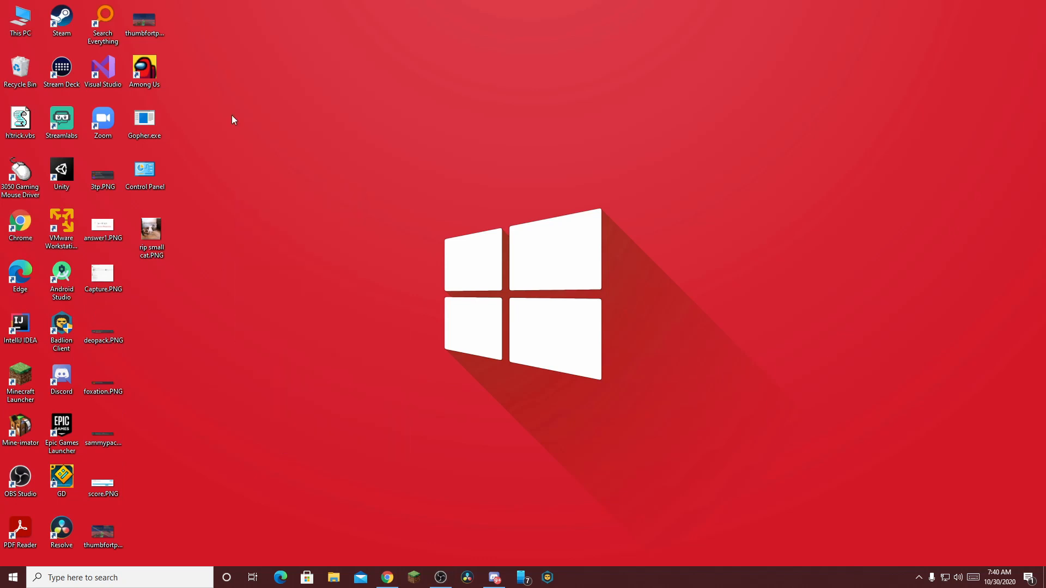
# - Open Task Scheduler from Start search and show the Task Scheduler Library's tasks
pyautogui.rightClick(317, 291)
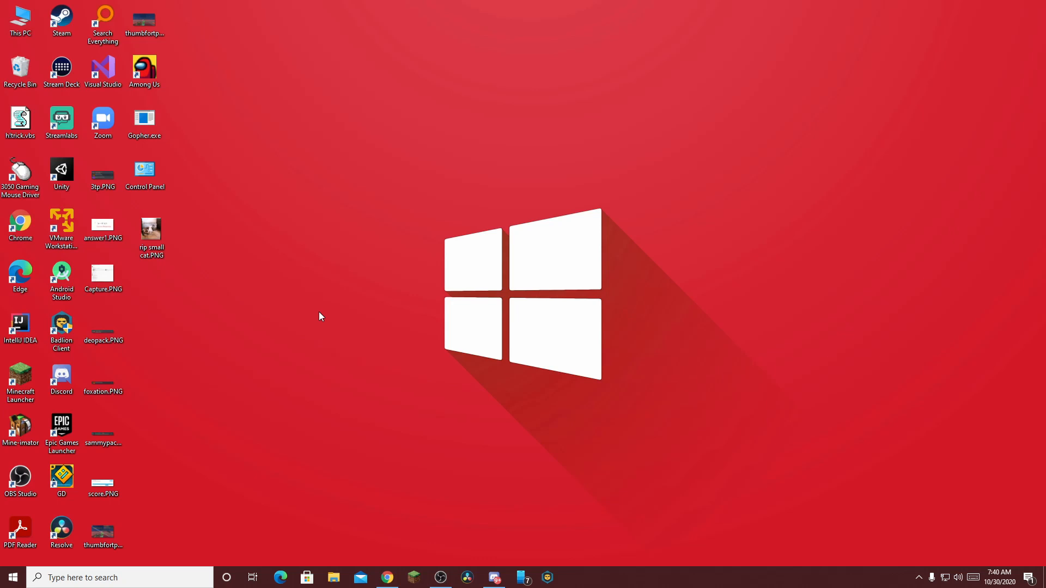
pyautogui.moveTo(370, 269)
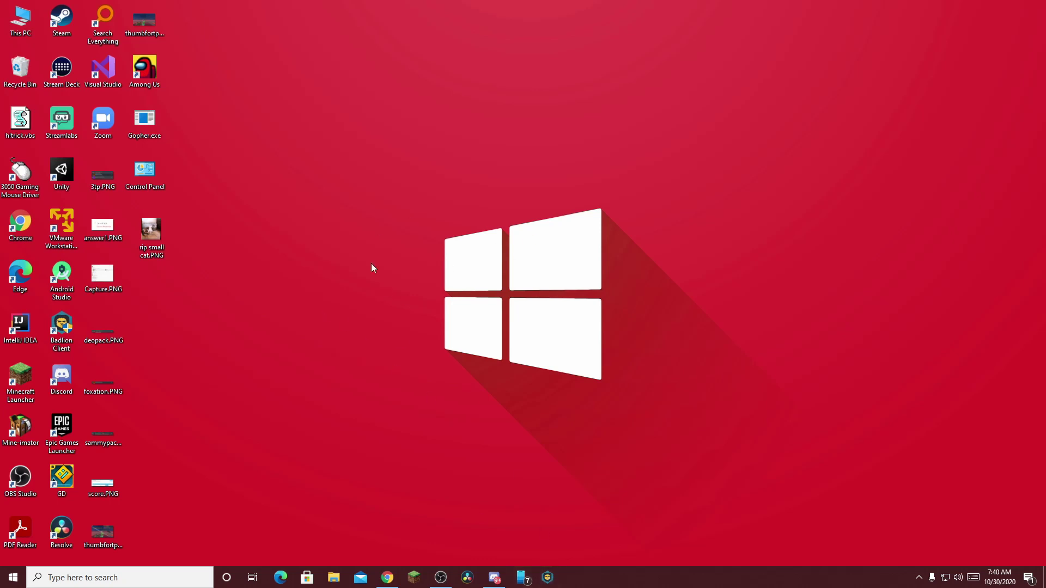
pyautogui.moveTo(457, 279)
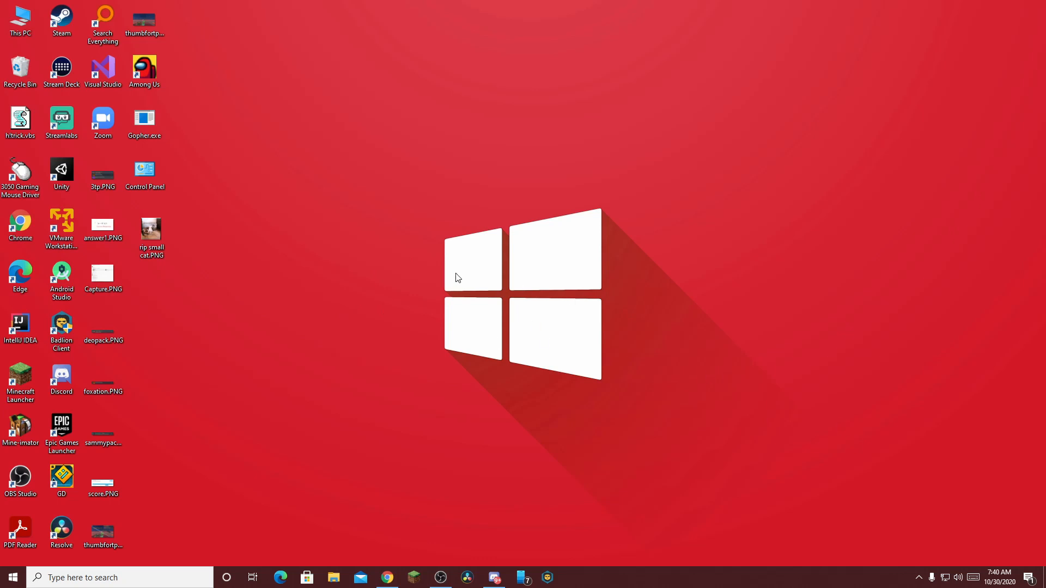
pyautogui.moveTo(548, 231)
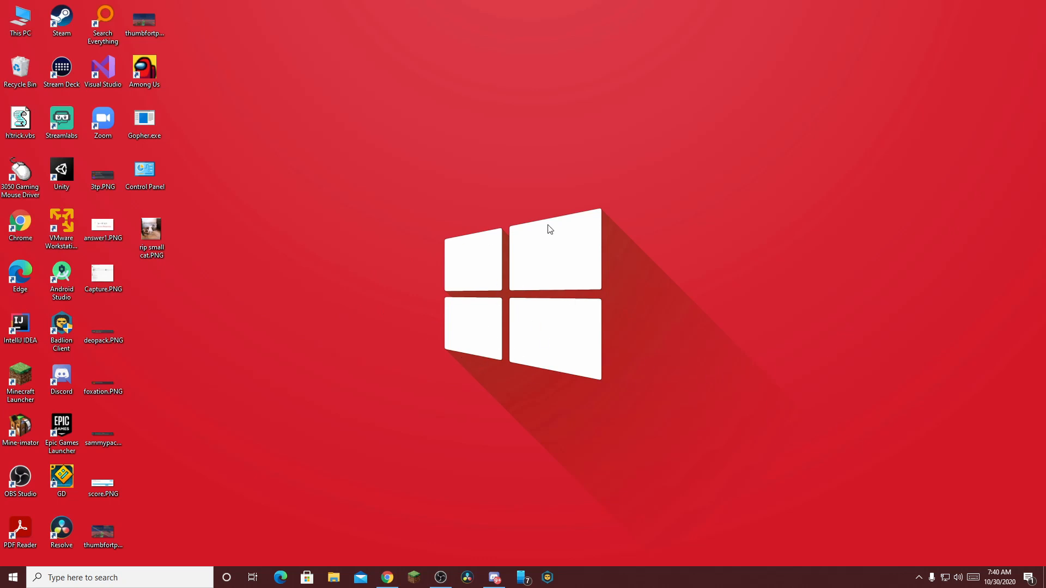
pyautogui.moveTo(523, 253)
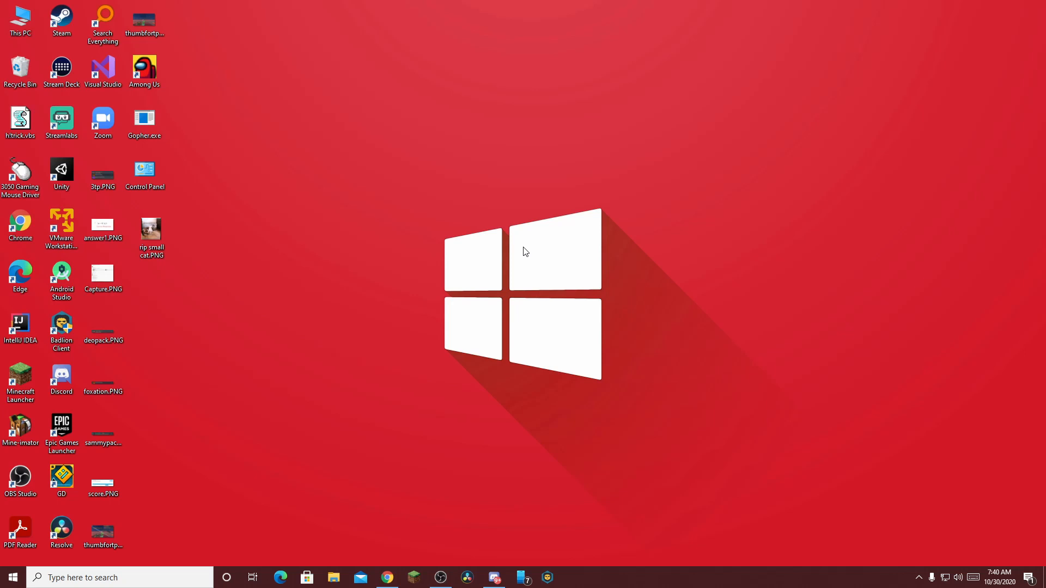
pyautogui.moveTo(455, 395)
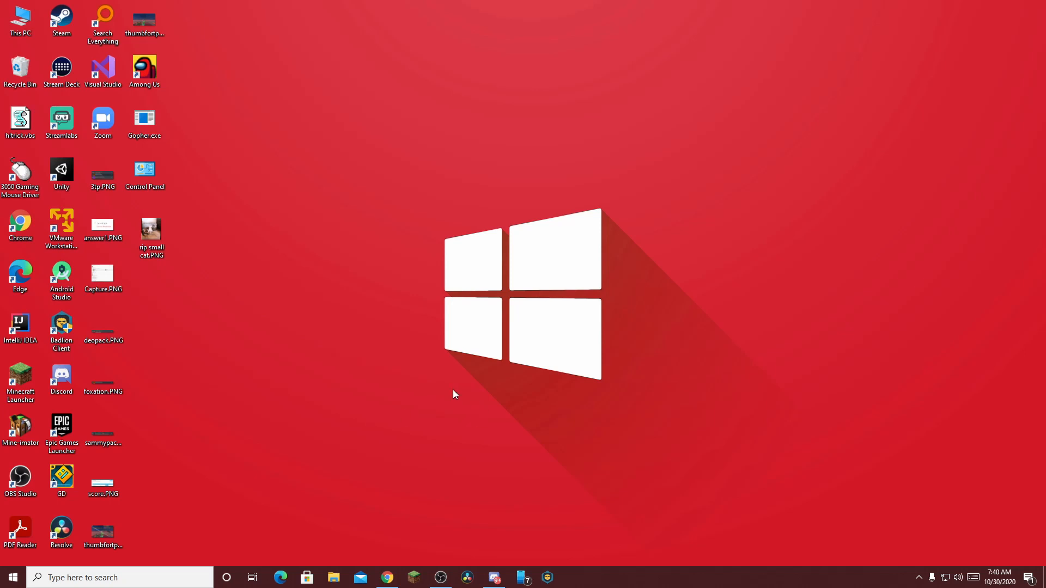
pyautogui.moveTo(431, 399)
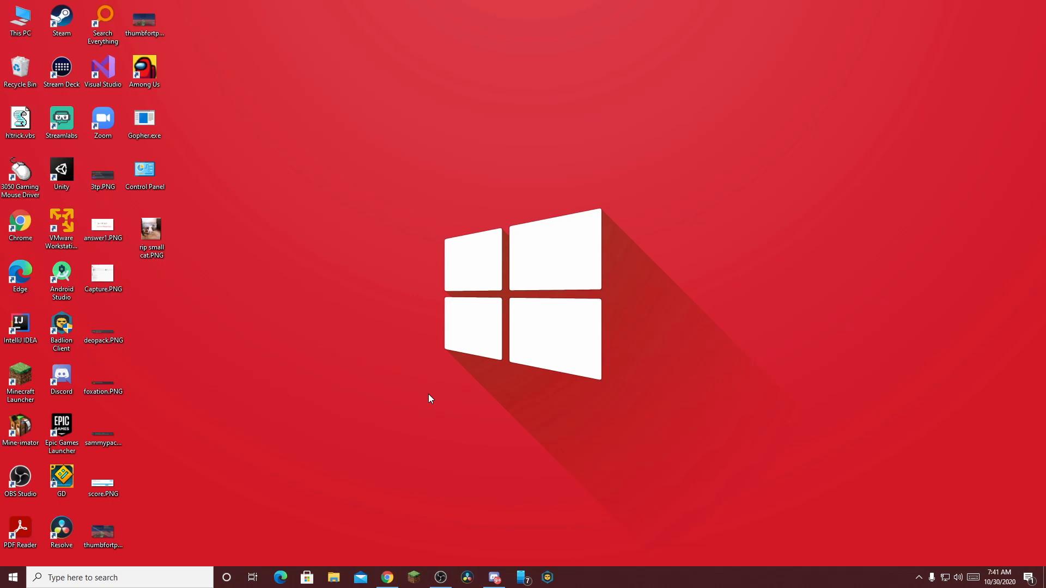
pyautogui.moveTo(382, 168)
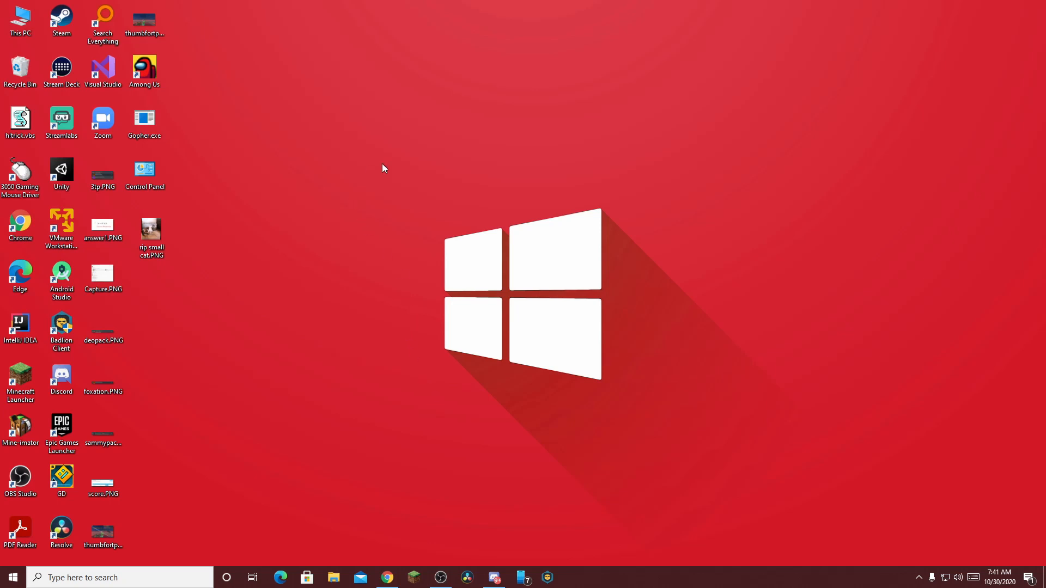
pyautogui.moveTo(387, 177)
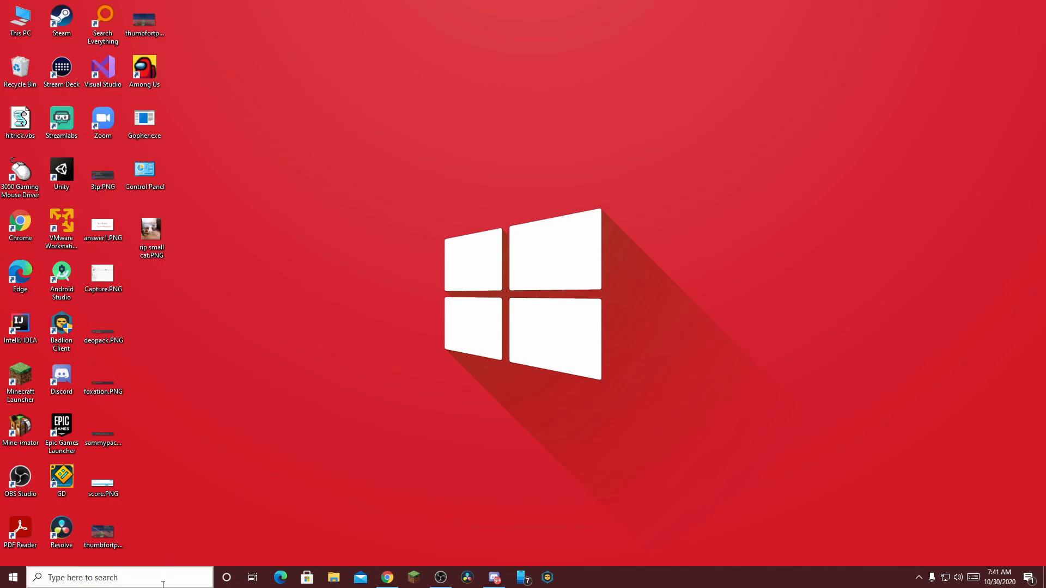
pyautogui.click(109, 578)
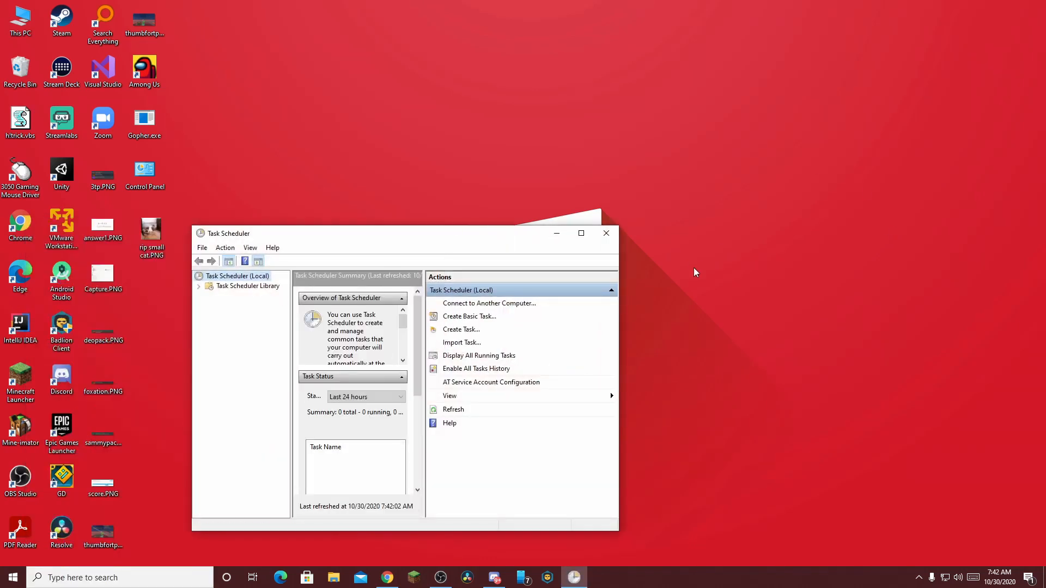
pyautogui.moveTo(405, 233); pyautogui.dragTo(443, 192)
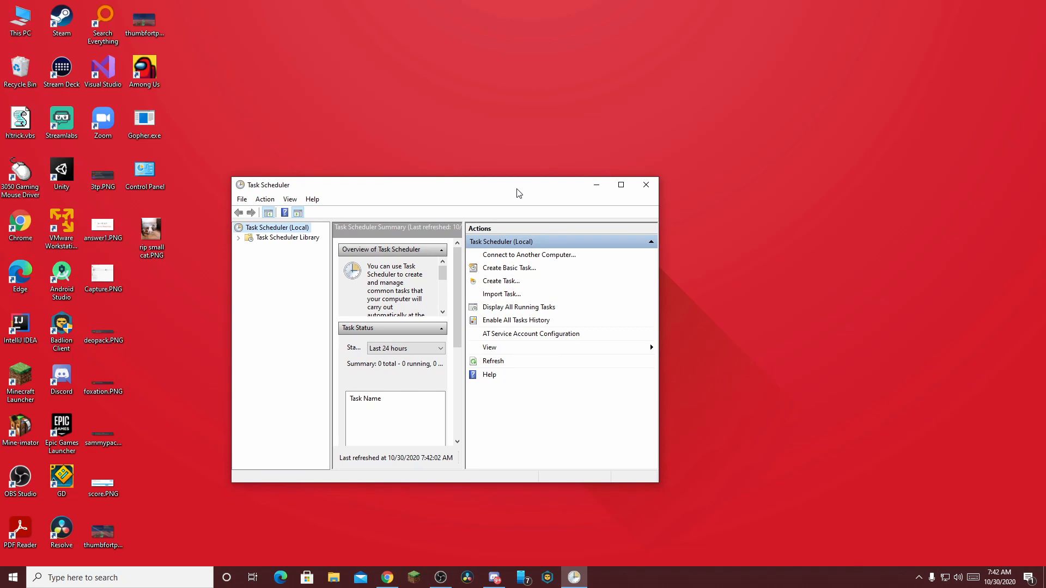
pyautogui.moveTo(289, 238)
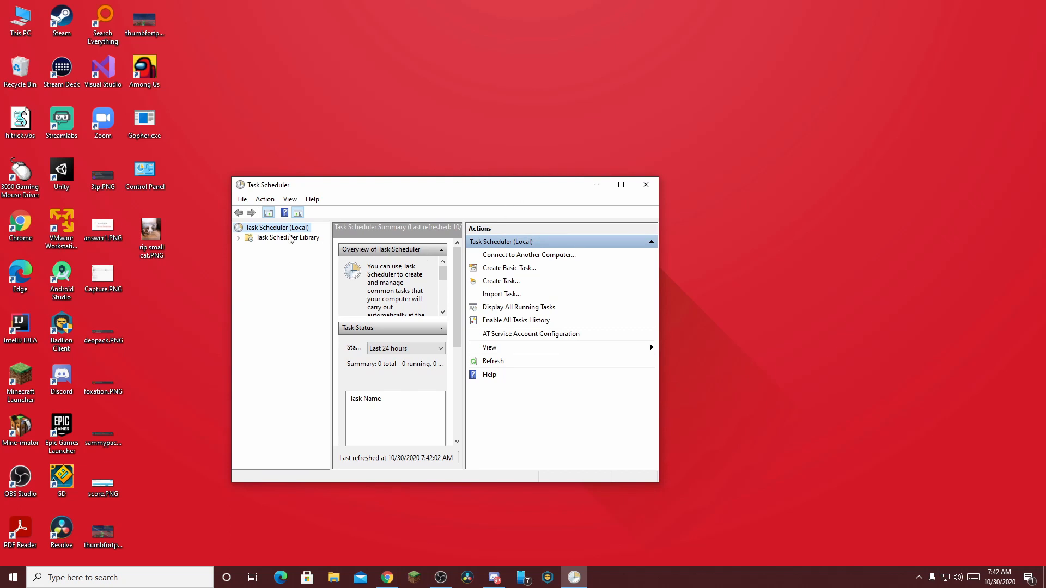
pyautogui.click(287, 238)
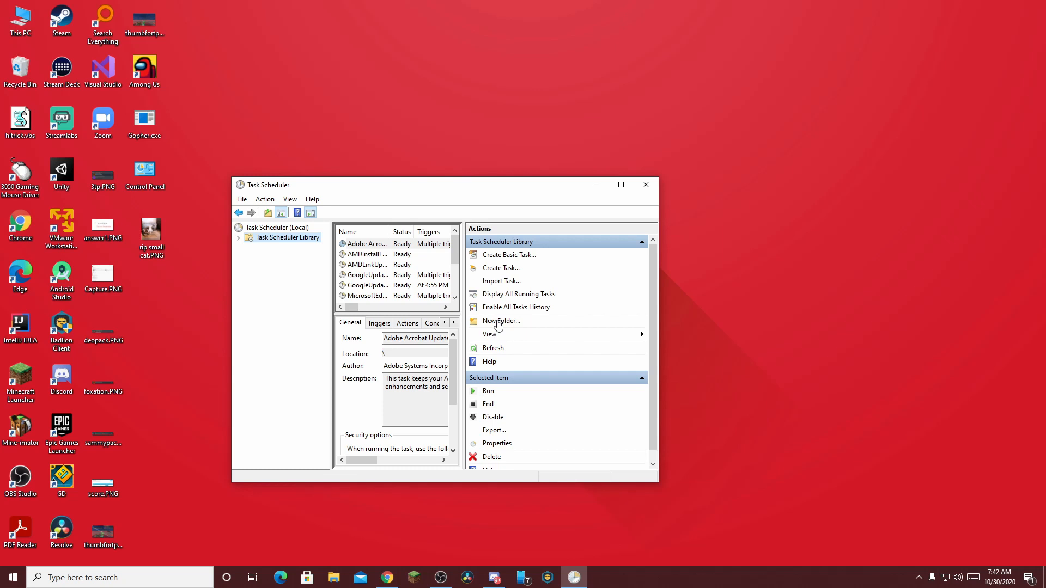
# - Create a new library folder named 'bac'
pyautogui.click(501, 320)
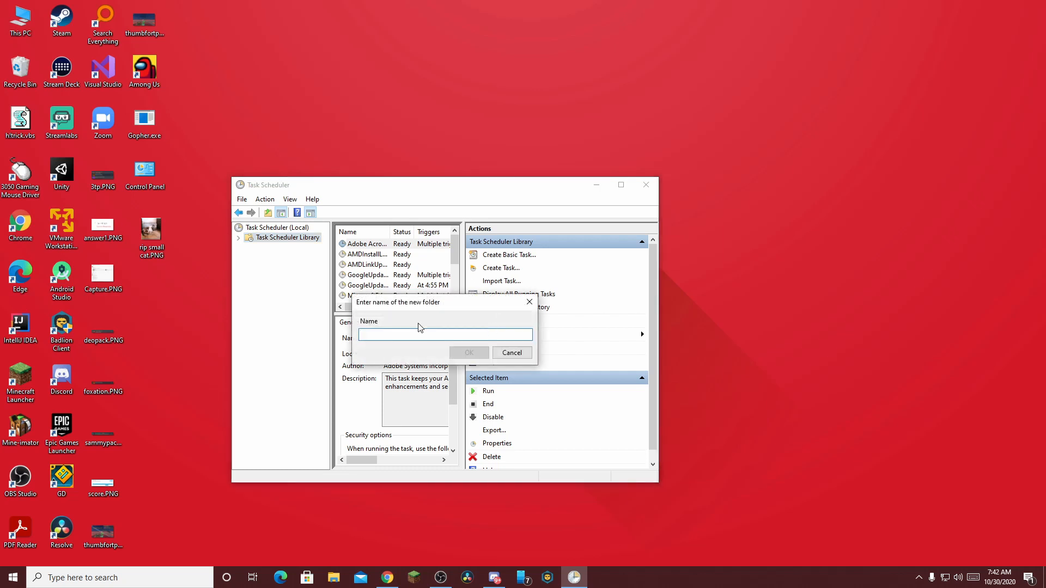
pyautogui.moveTo(404, 328)
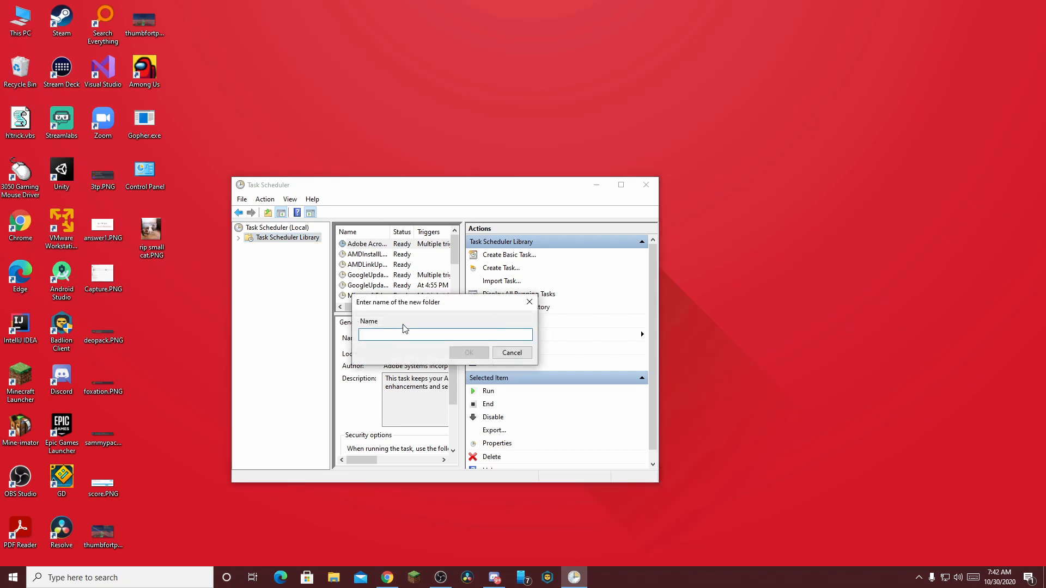
pyautogui.write('ba')
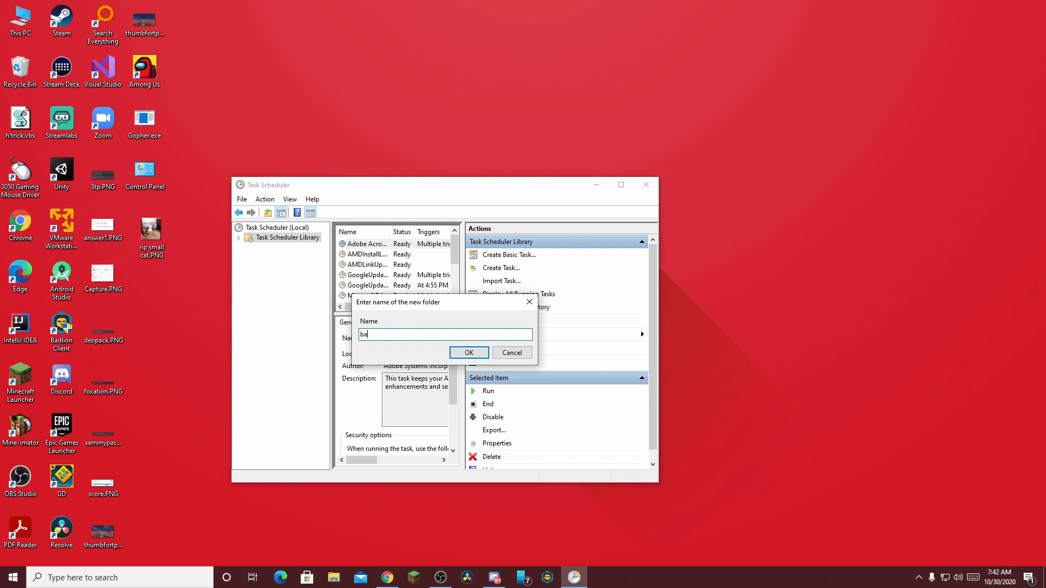
pyautogui.write('c')
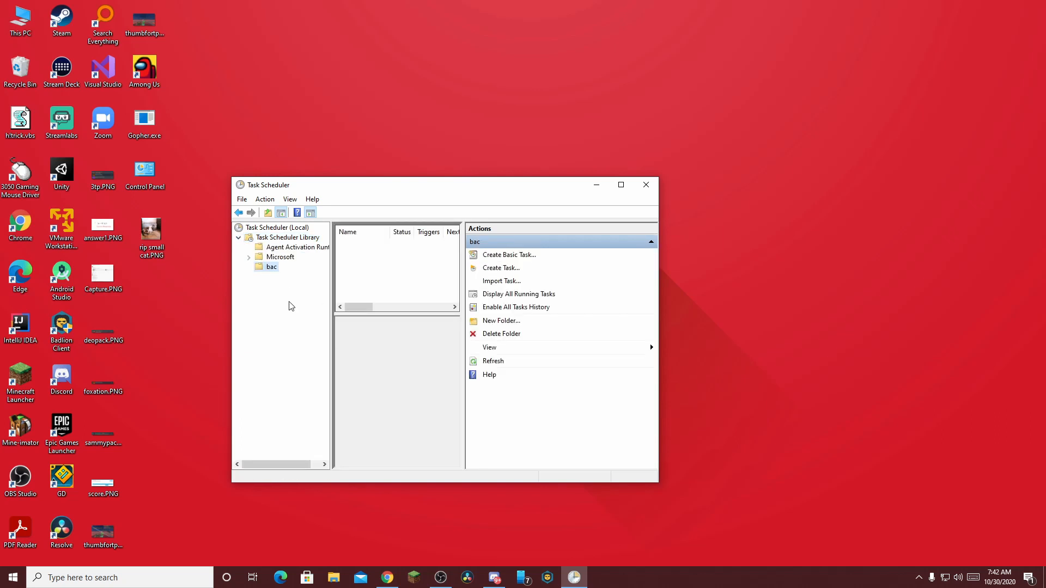
# - Create task 'blcnoadmin' in the bac folder with Run with highest privileges checked
pyautogui.rightClick(271, 267)
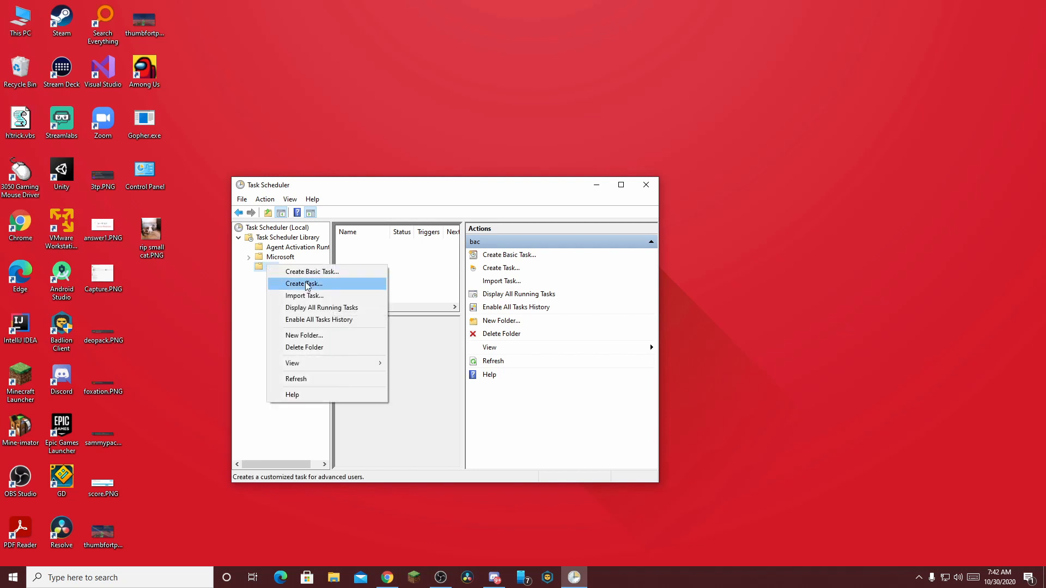
pyautogui.click(304, 284)
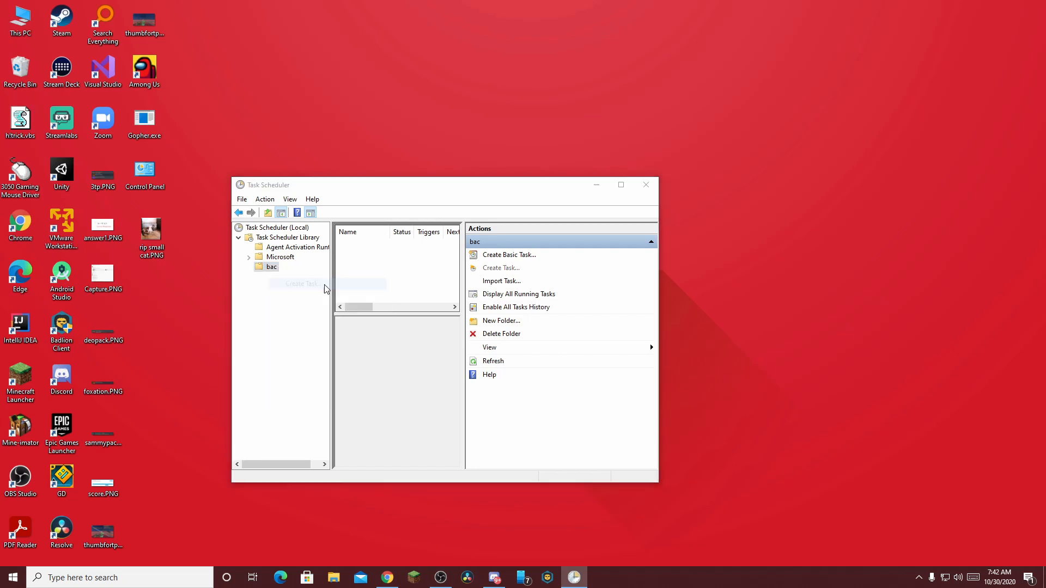
pyautogui.click(501, 268)
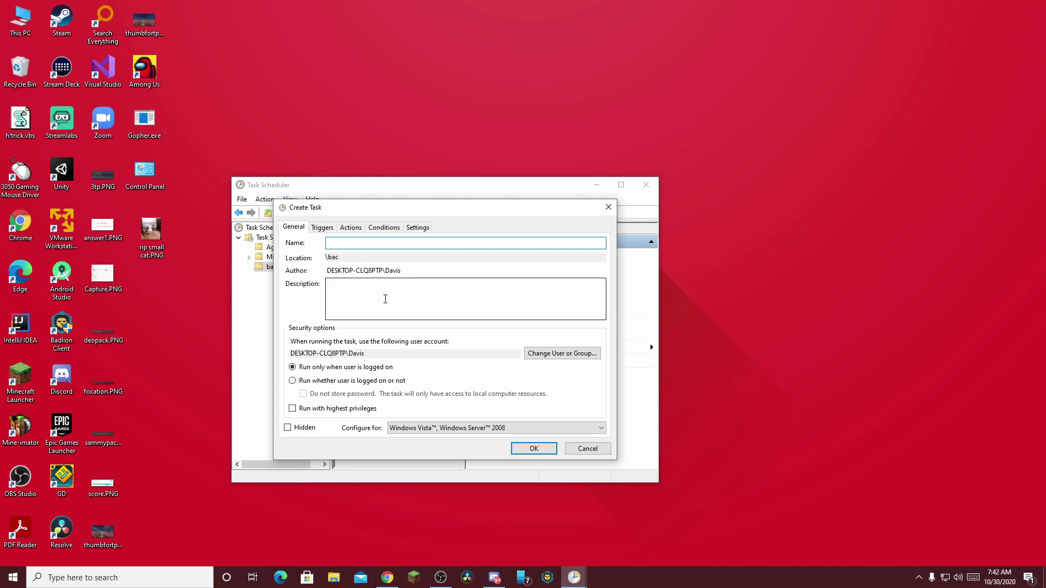
pyautogui.click(366, 243)
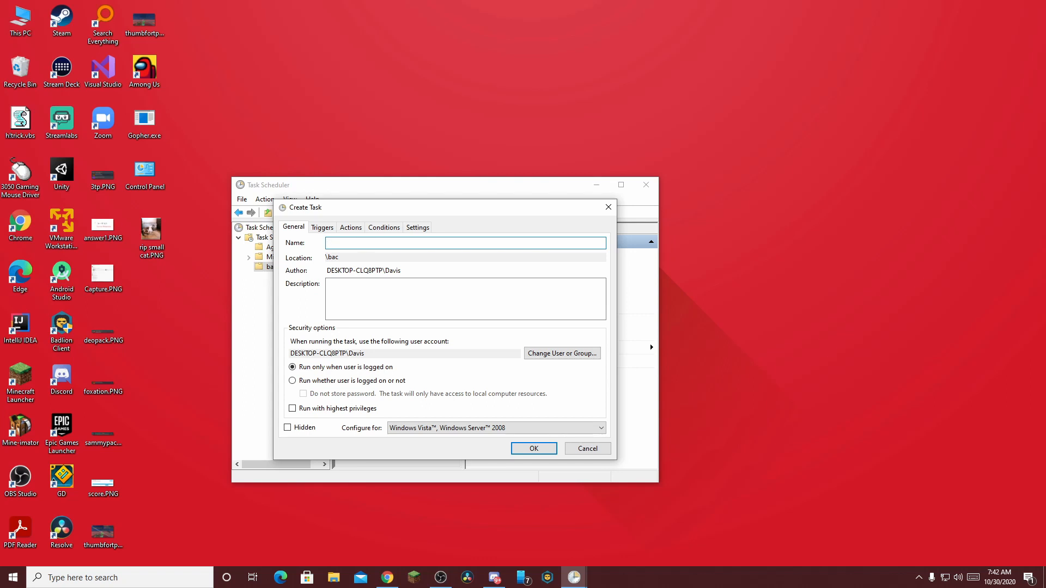
pyautogui.write('bacnoadm')
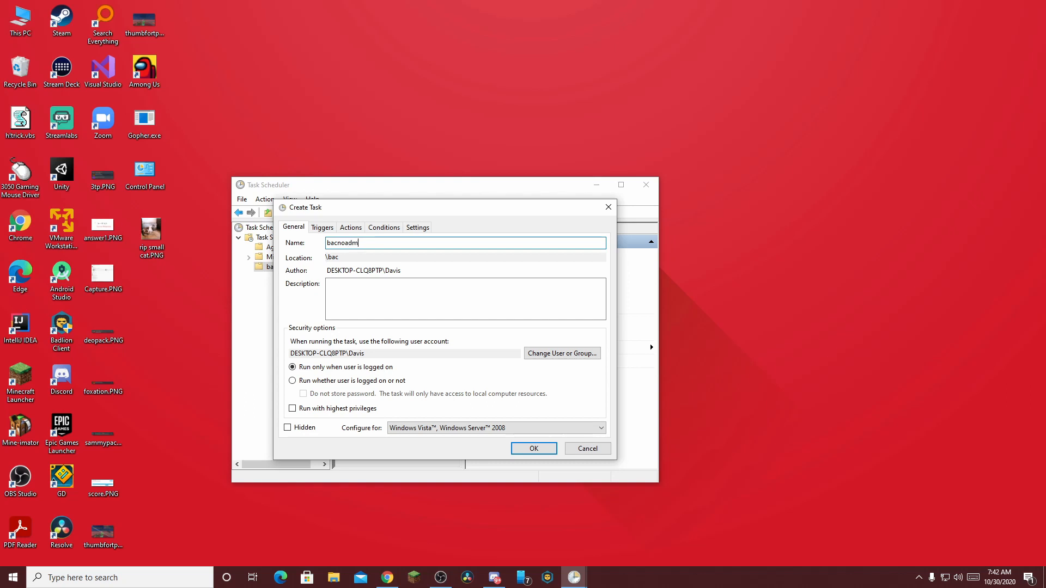
pyautogui.write('in')
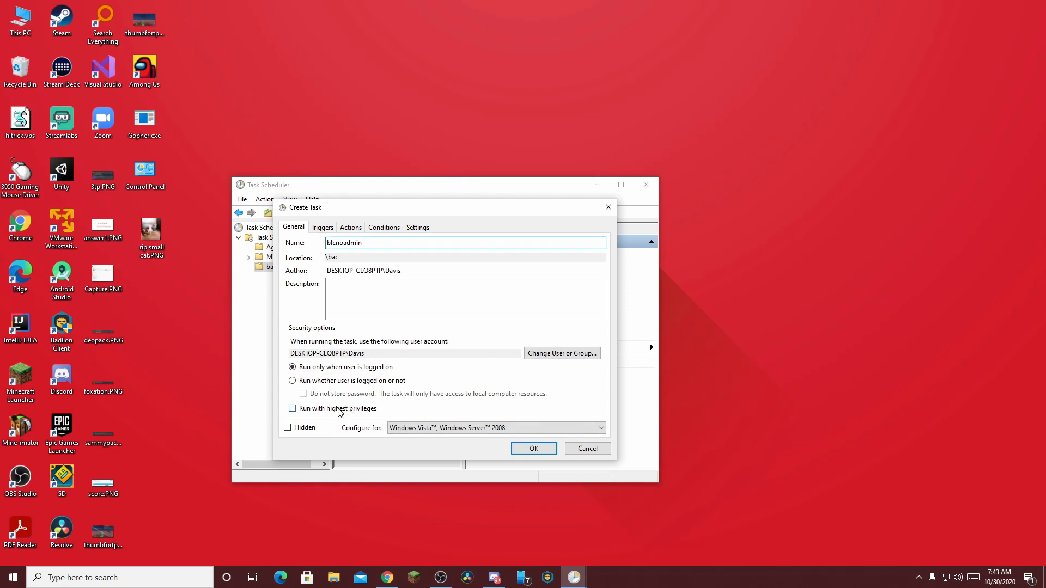
pyautogui.click(292, 409)
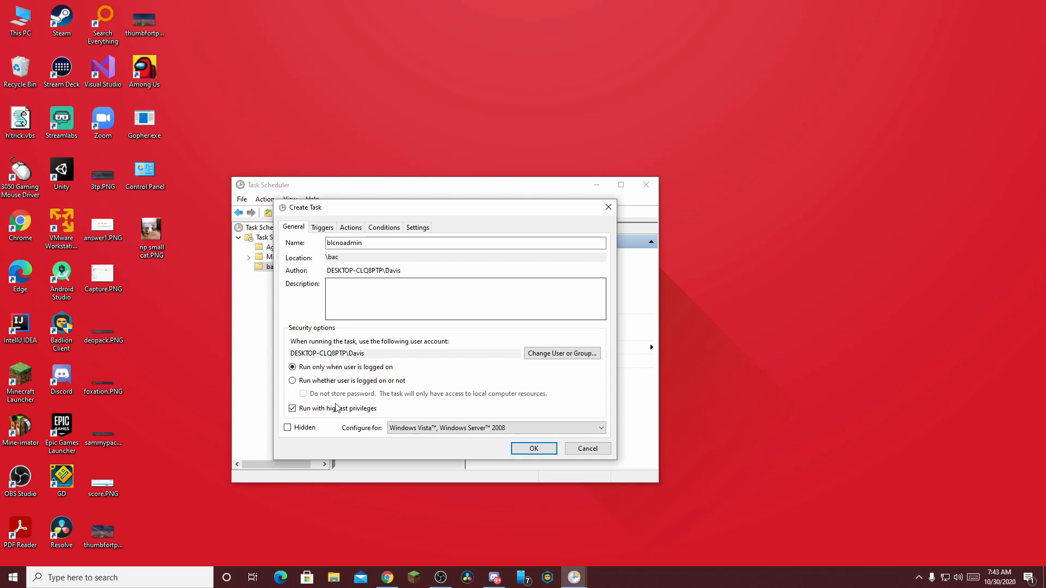
pyautogui.click(351, 227)
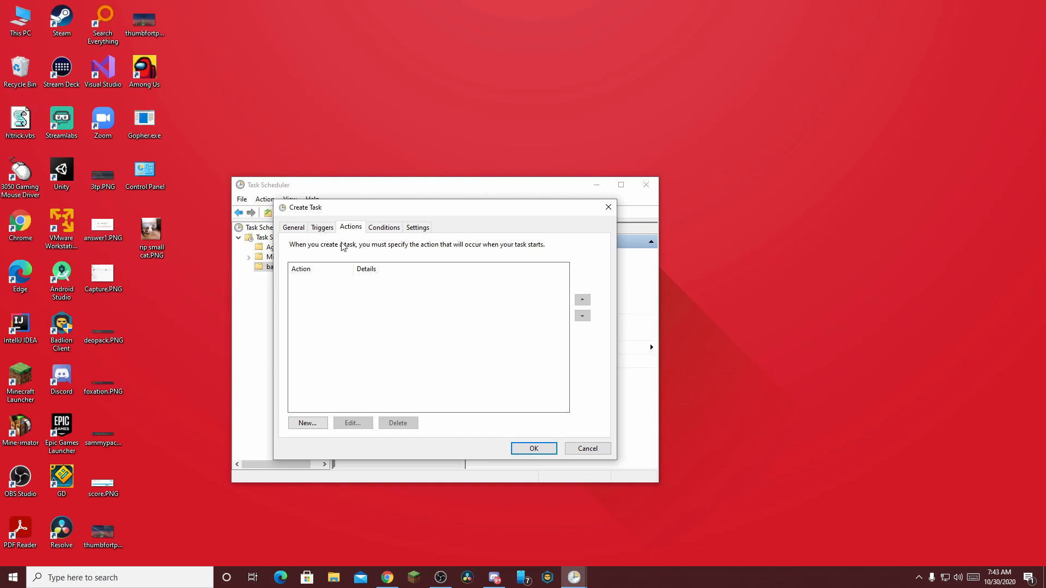
pyautogui.moveTo(349, 291)
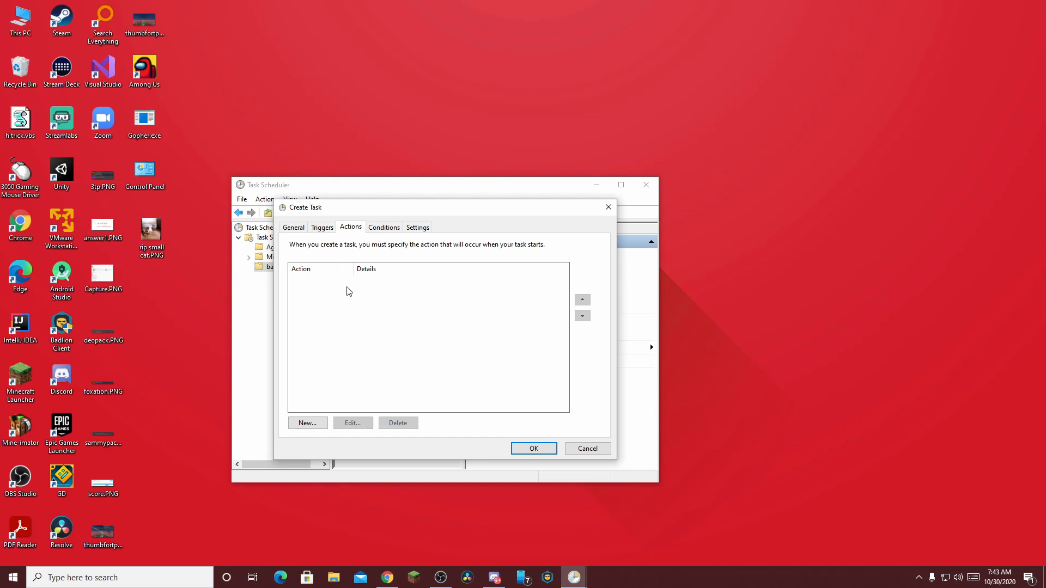
# - Add a new 'Start a program' action to the blcnoadmin task
pyautogui.click(307, 423)
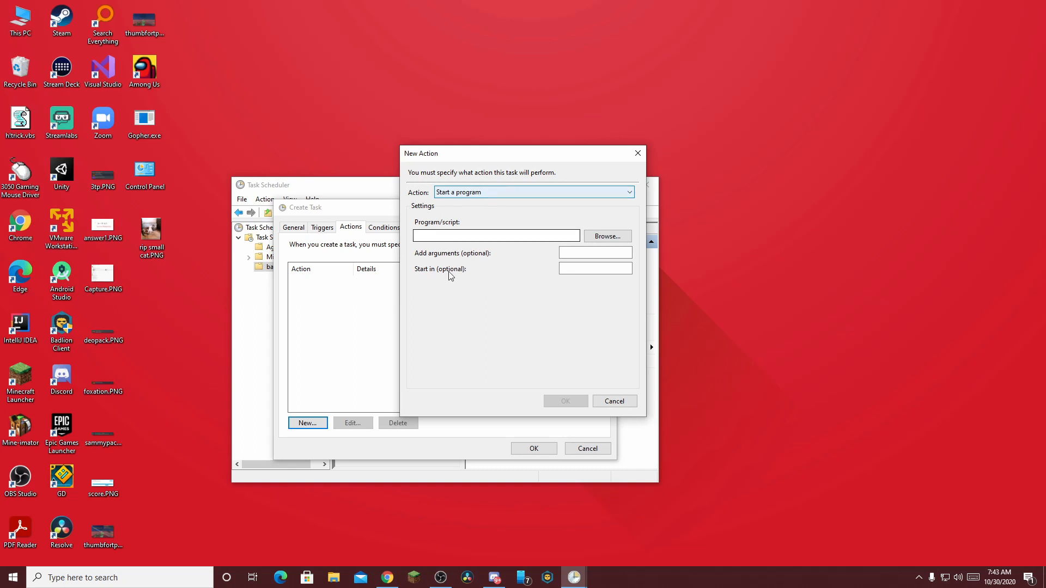
pyautogui.click(496, 236)
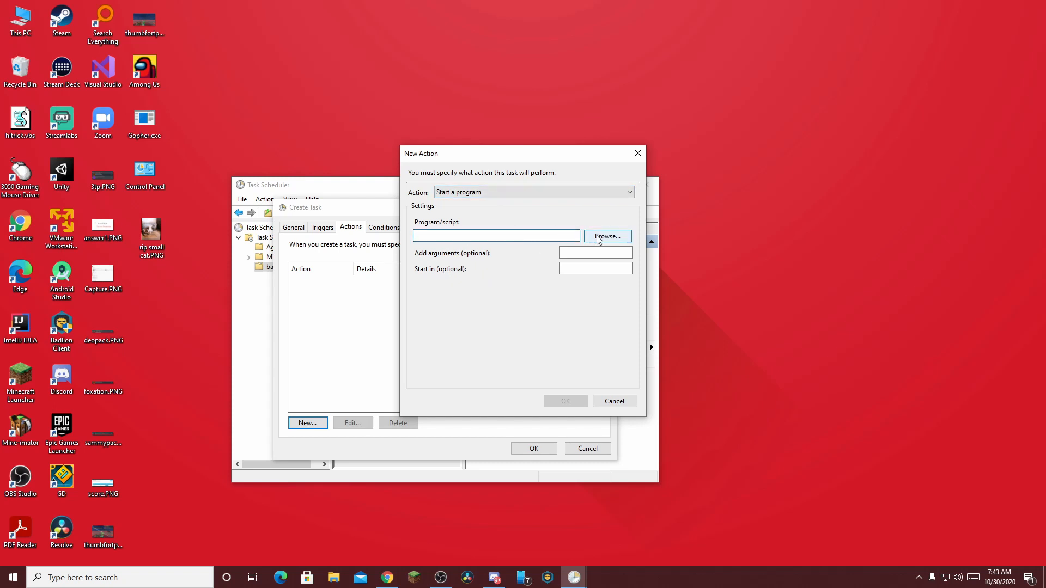
# - Browse to C:\Program Files\Badlion Client and select Badlion Client.exe
pyautogui.click(608, 236)
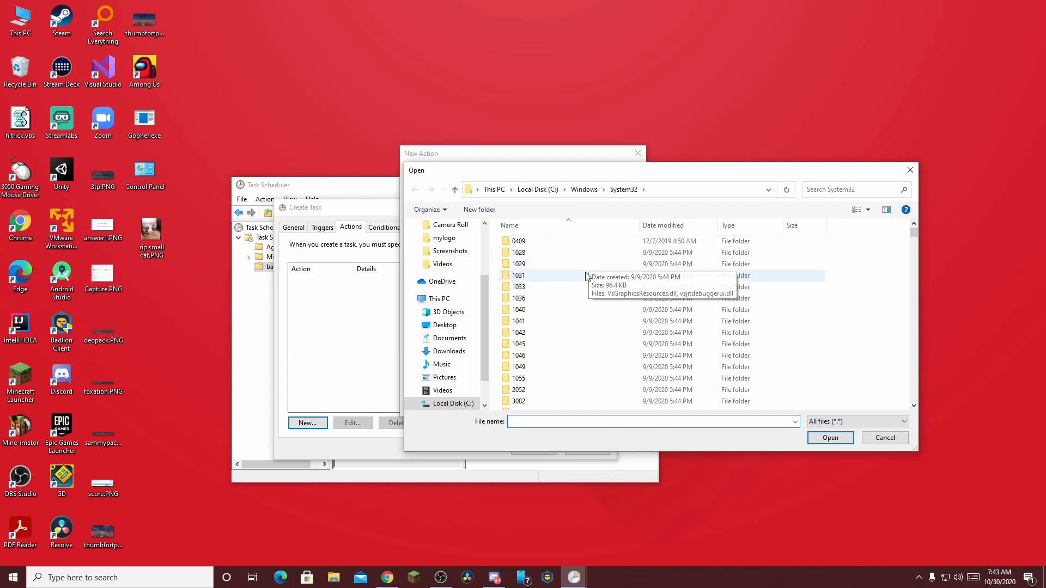
pyautogui.click(453, 404)
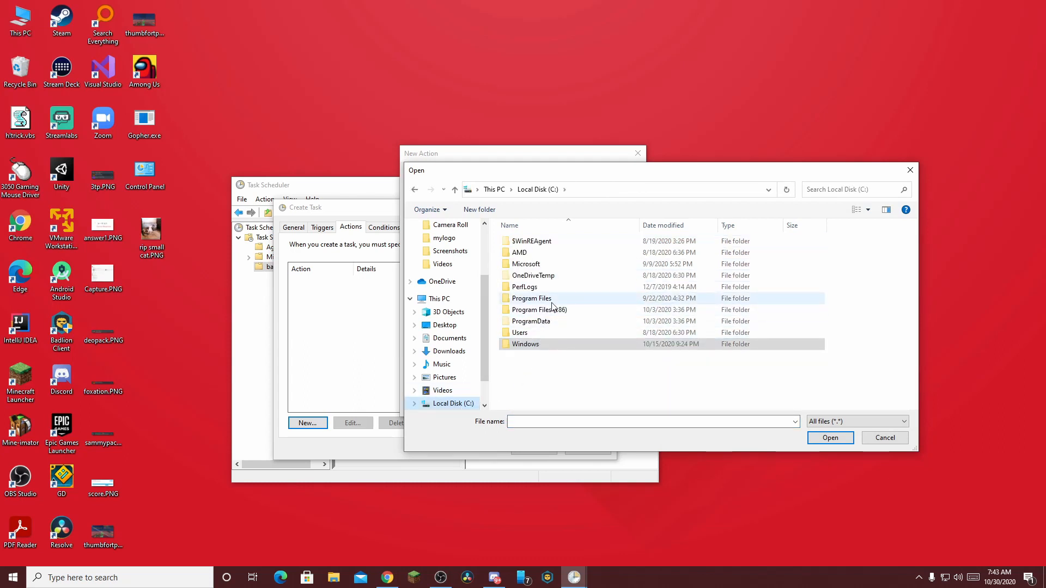
pyautogui.doubleClick(531, 299)
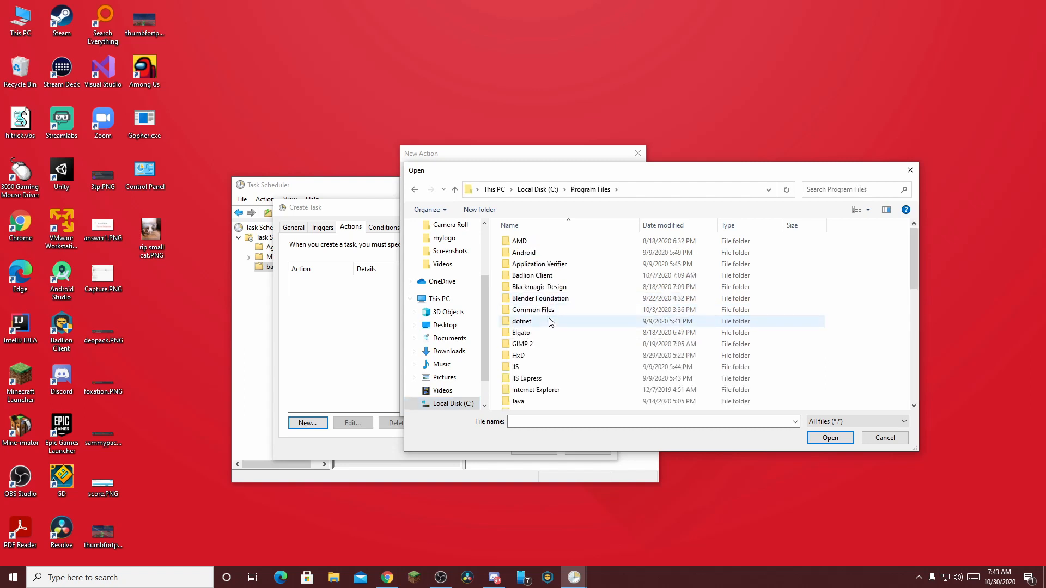
pyautogui.doubleClick(531, 275)
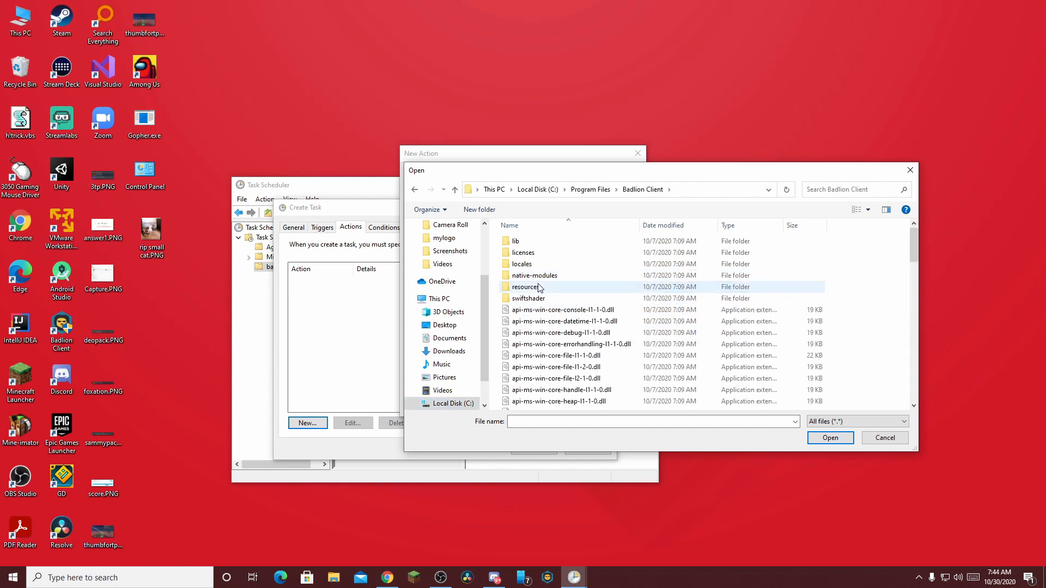
pyautogui.scroll(-3)
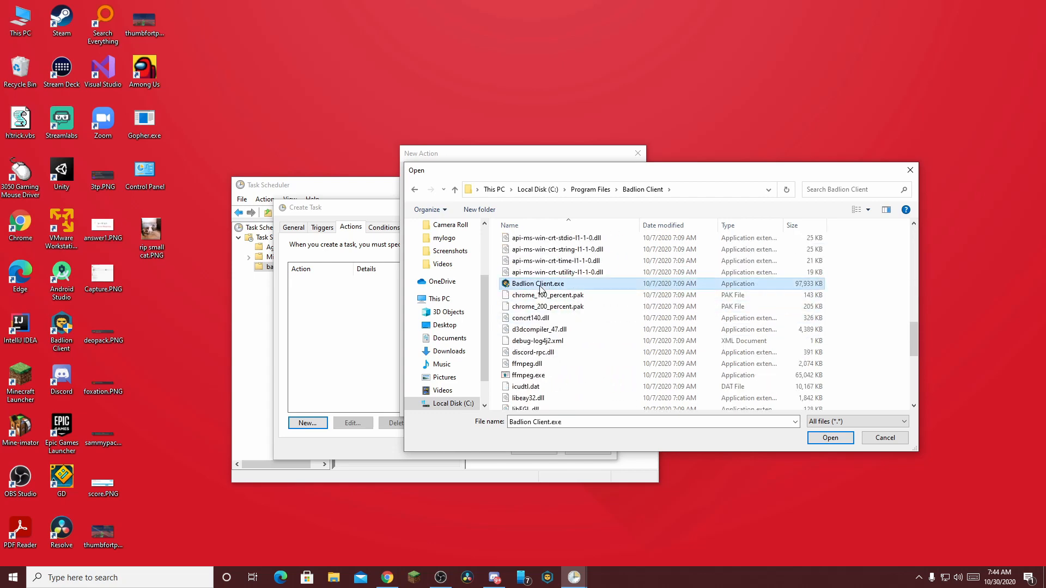
# - Confirm Badlion Client.exe, set Start in to C:\Program Files\Badlion Client, and accept the action
pyautogui.click(831, 438)
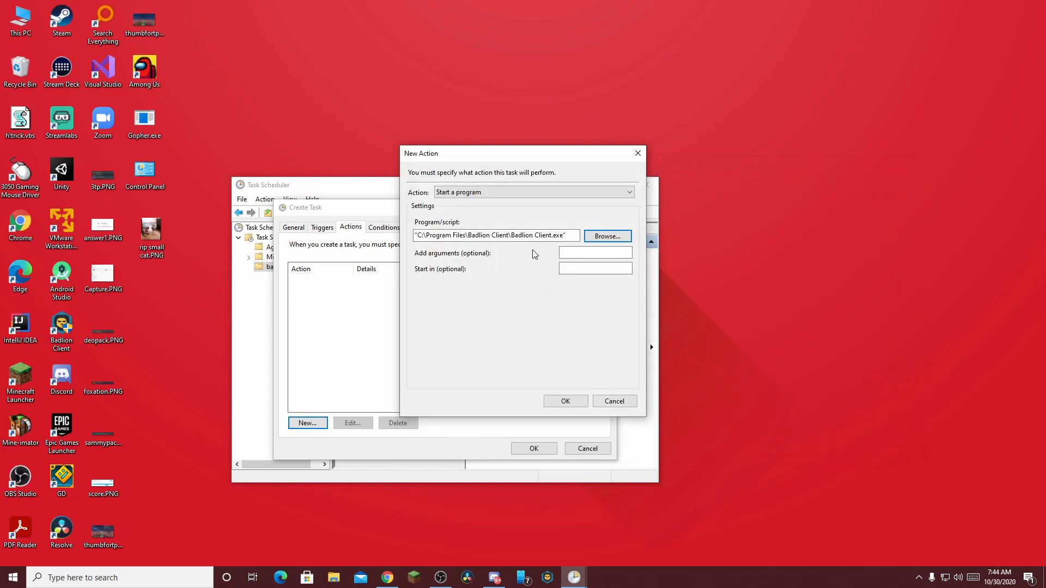
pyautogui.click(538, 235)
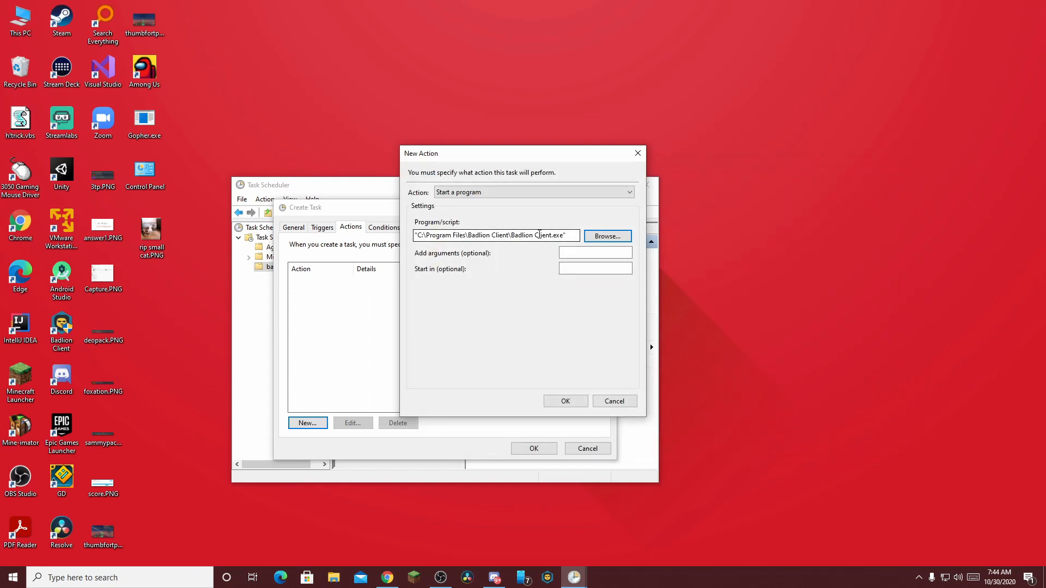
pyautogui.click(595, 268)
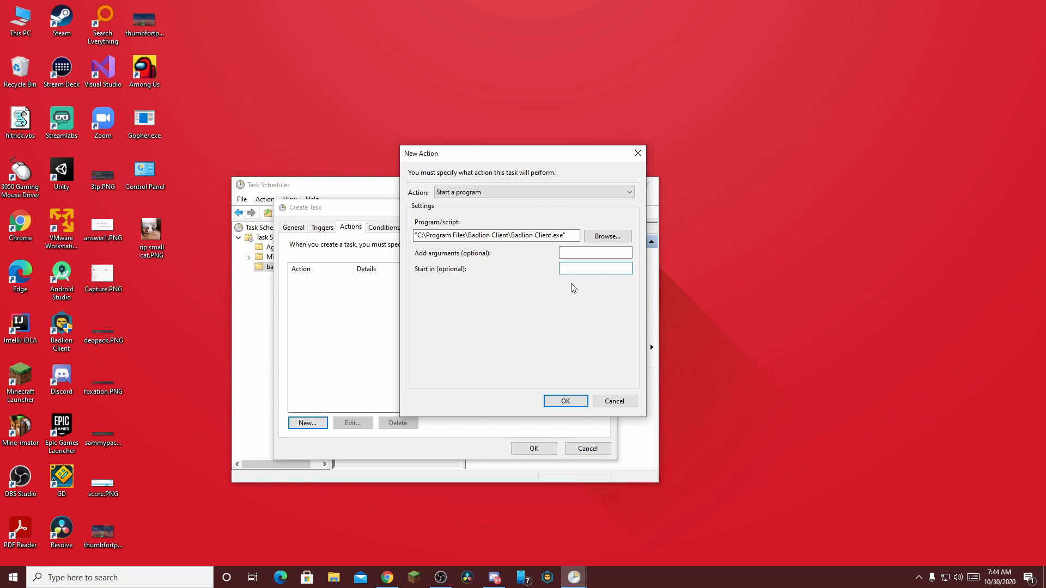
pyautogui.click(595, 268)
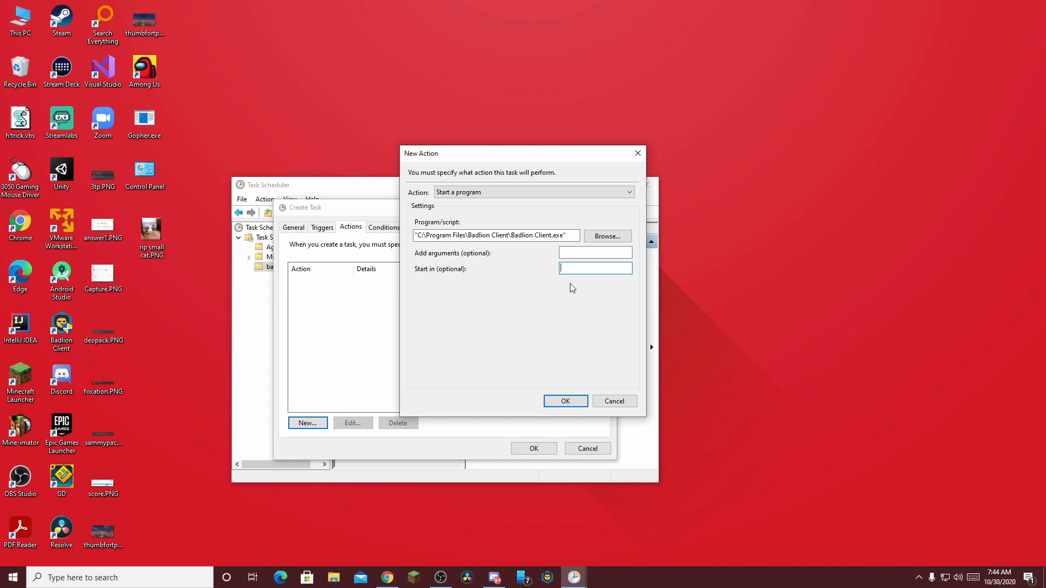
pyautogui.write('C:\\Program Files\\Badlion Client')
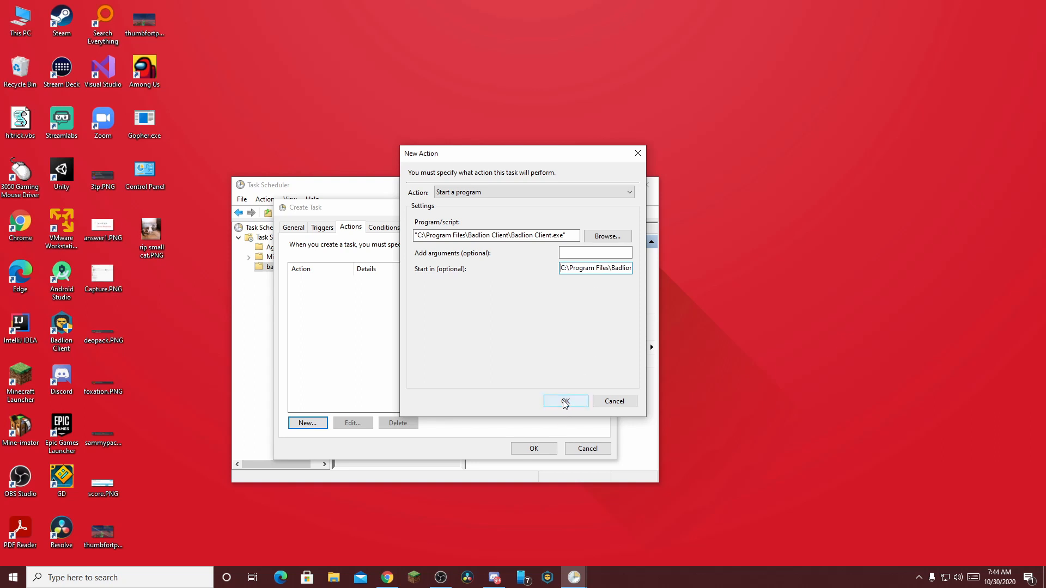
pyautogui.click(565, 402)
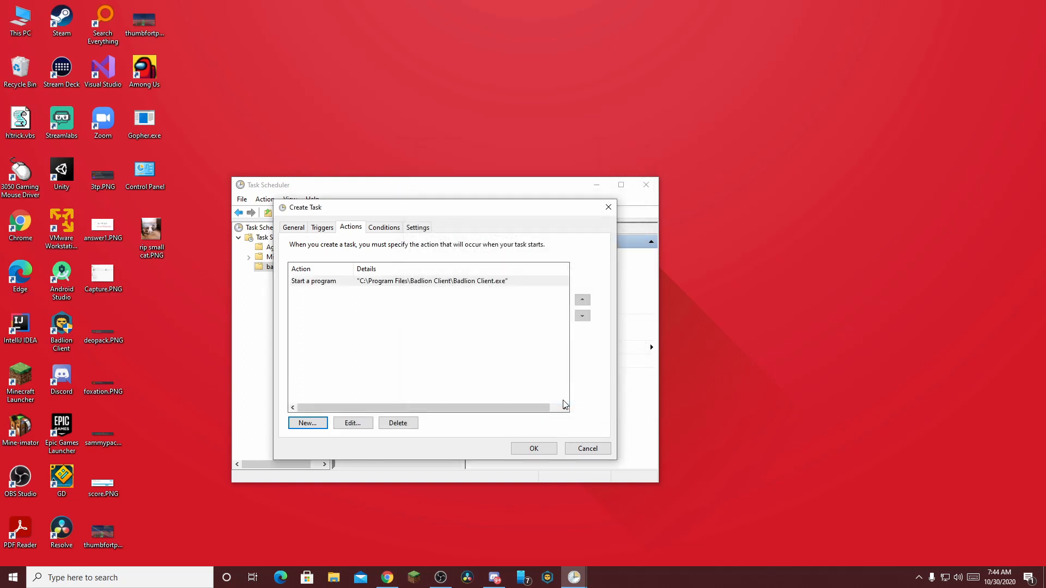
# - Disable the maximum run-time limit and forced stop in Settings, then save the task
pyautogui.click(417, 227)
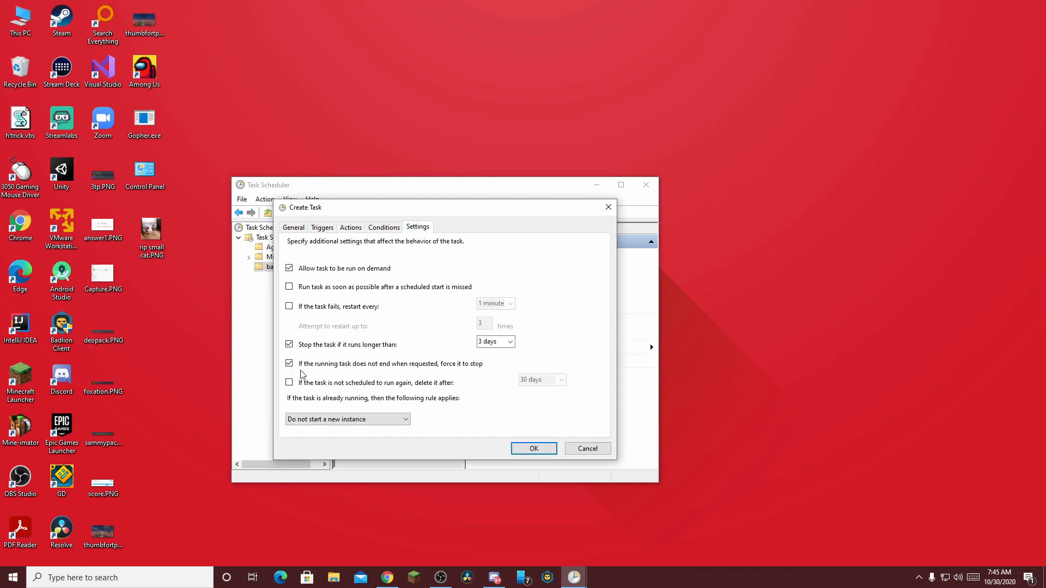
pyautogui.click(288, 345)
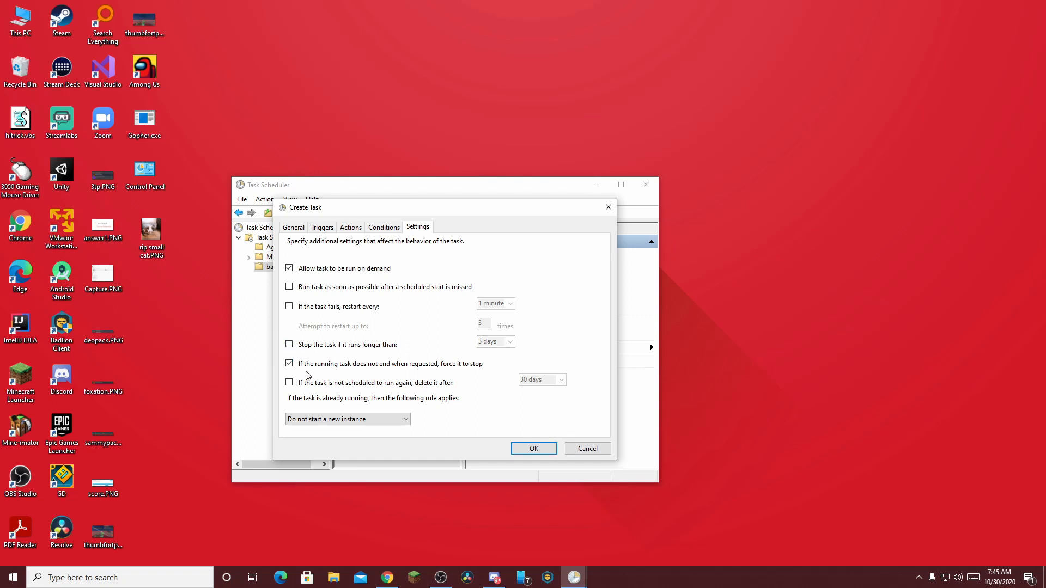
pyautogui.moveTo(273, 366)
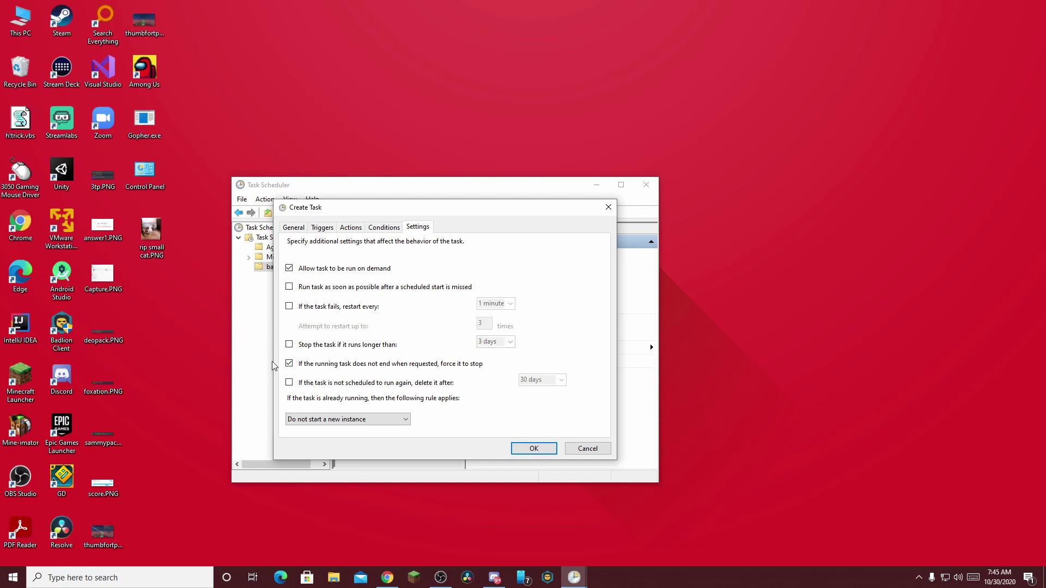
pyautogui.click(288, 364)
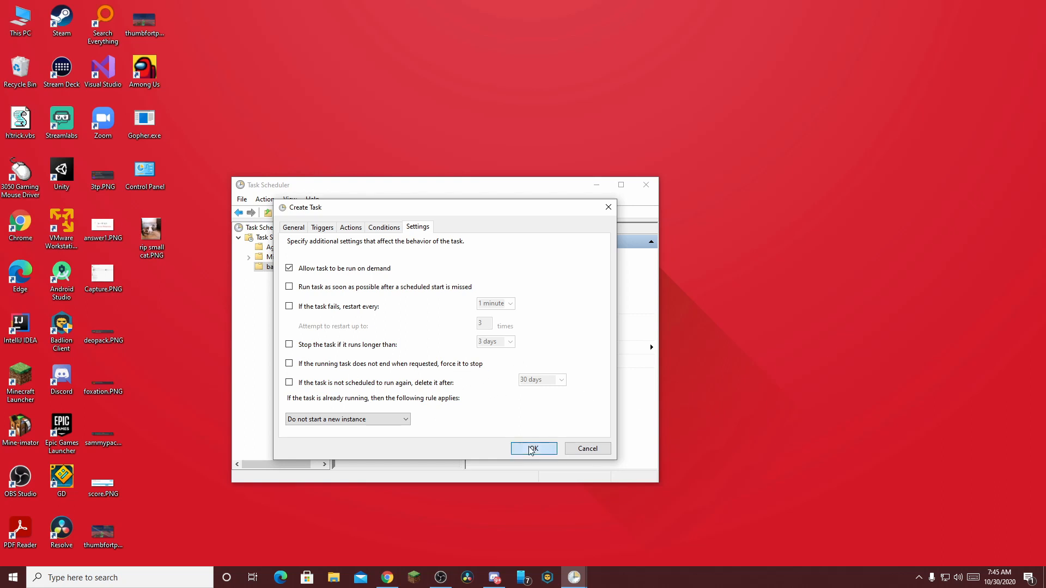
pyautogui.click(534, 448)
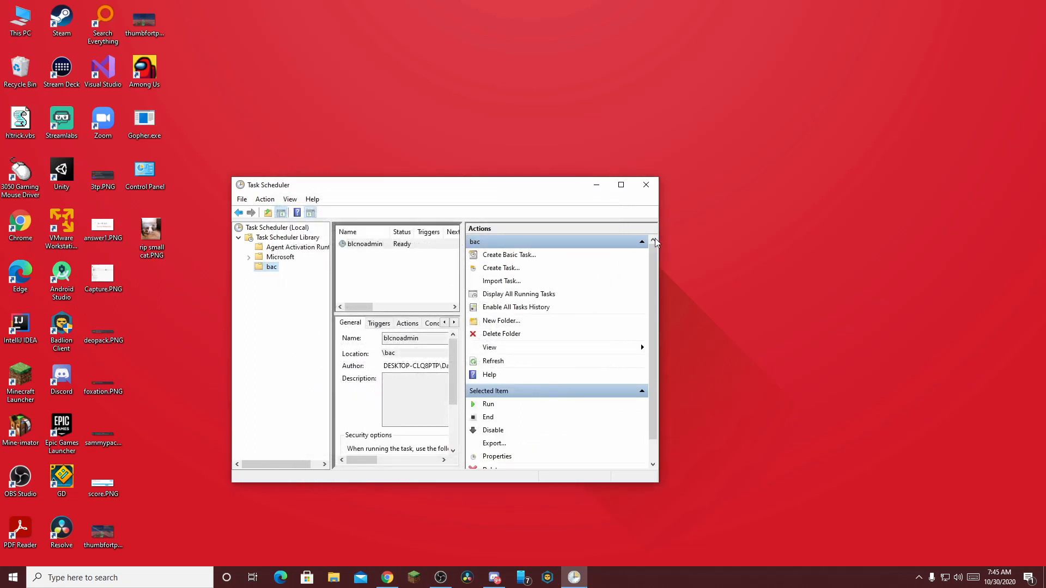
# - Close Task Scheduler and start a desktop shortcut targeting schtasks /run /TN "bac\blcnoadmin"
pyautogui.click(646, 185)
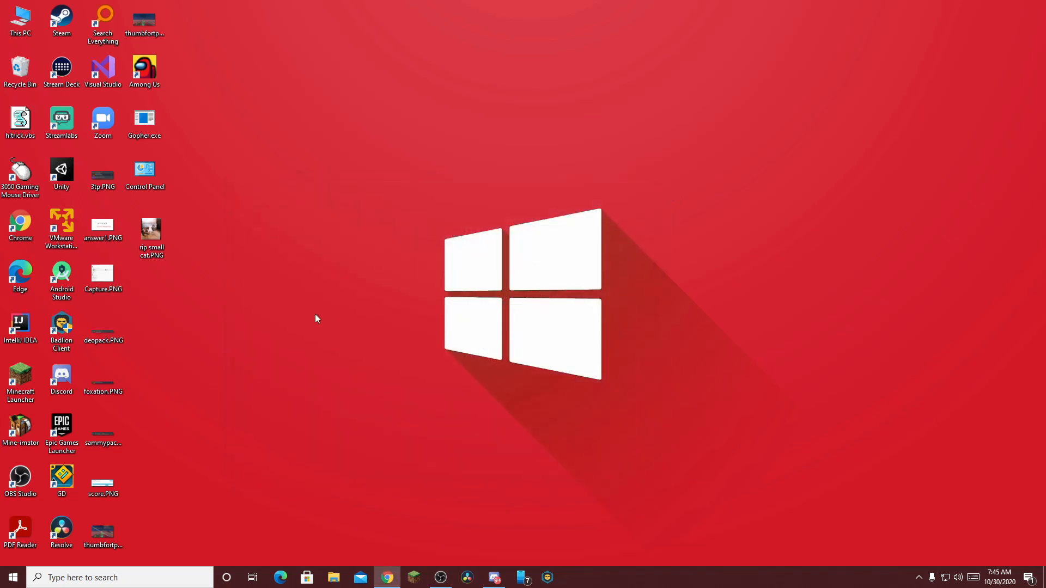
pyautogui.rightClick(318, 319)
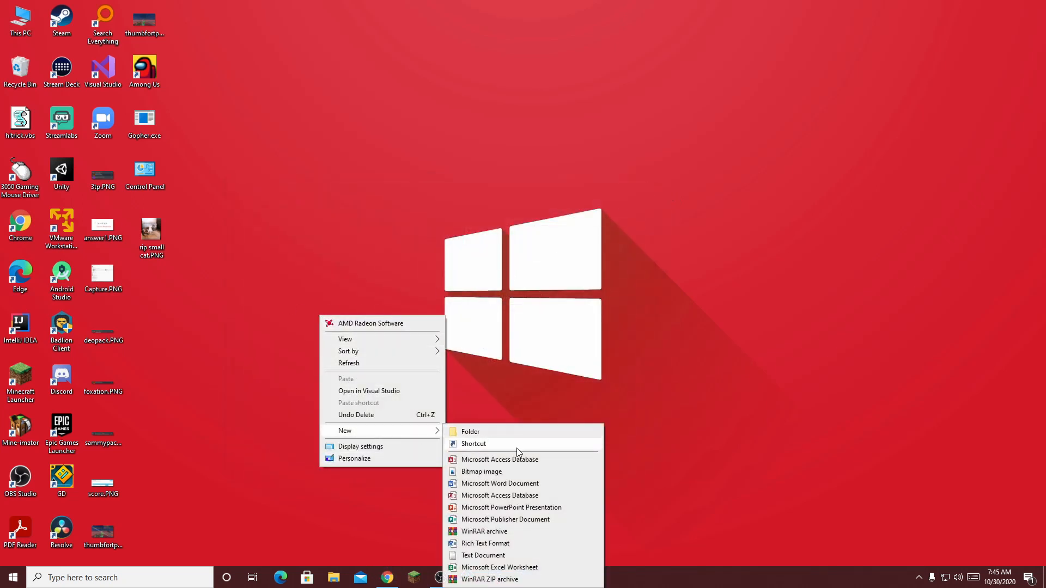
pyautogui.click(473, 444)
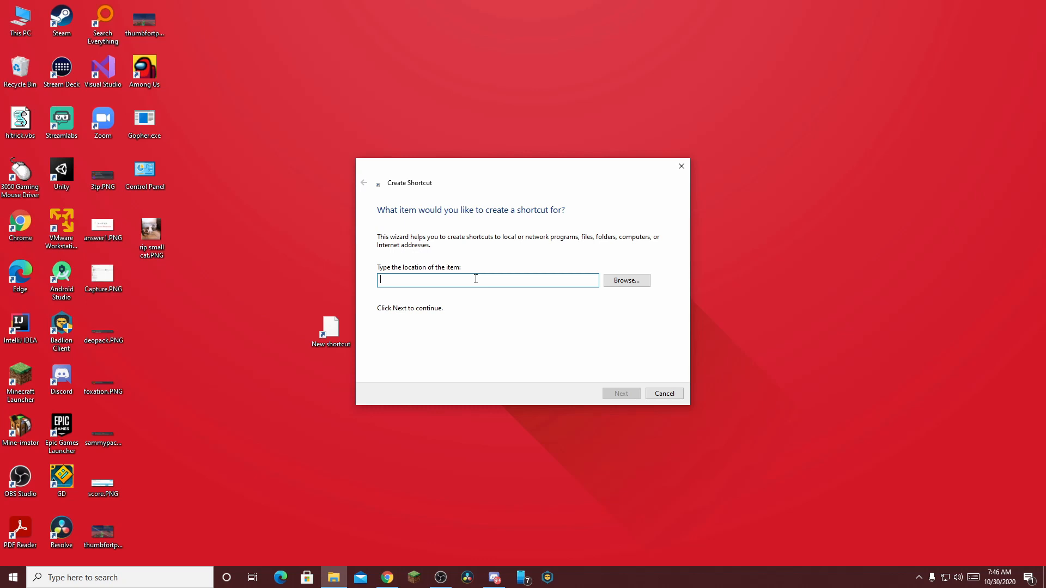
pyautogui.write('schtasks /run /TN "bac\\blcnoadmin"')
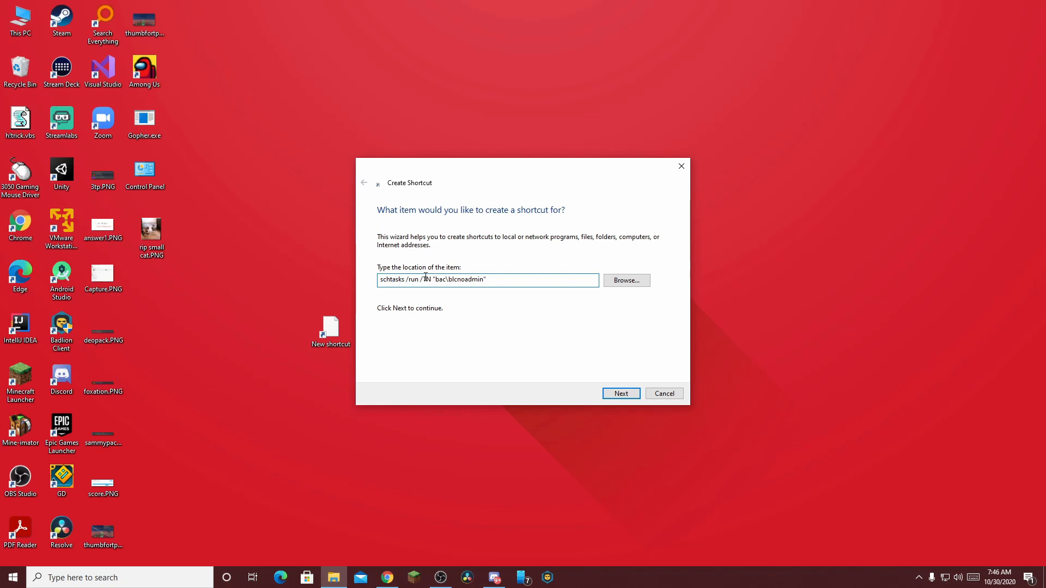
pyautogui.doubleClick(445, 279)
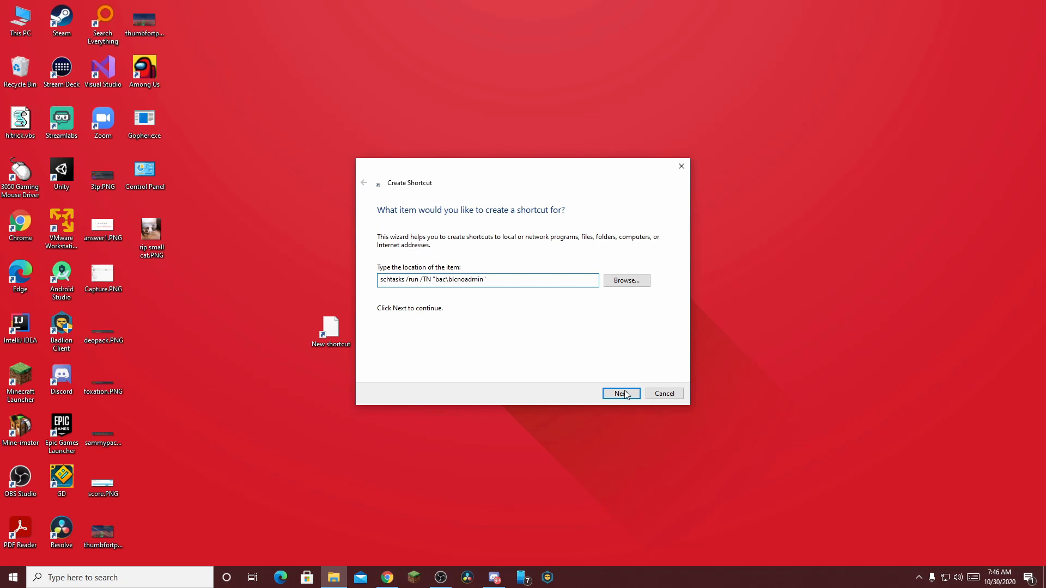
pyautogui.click(621, 393)
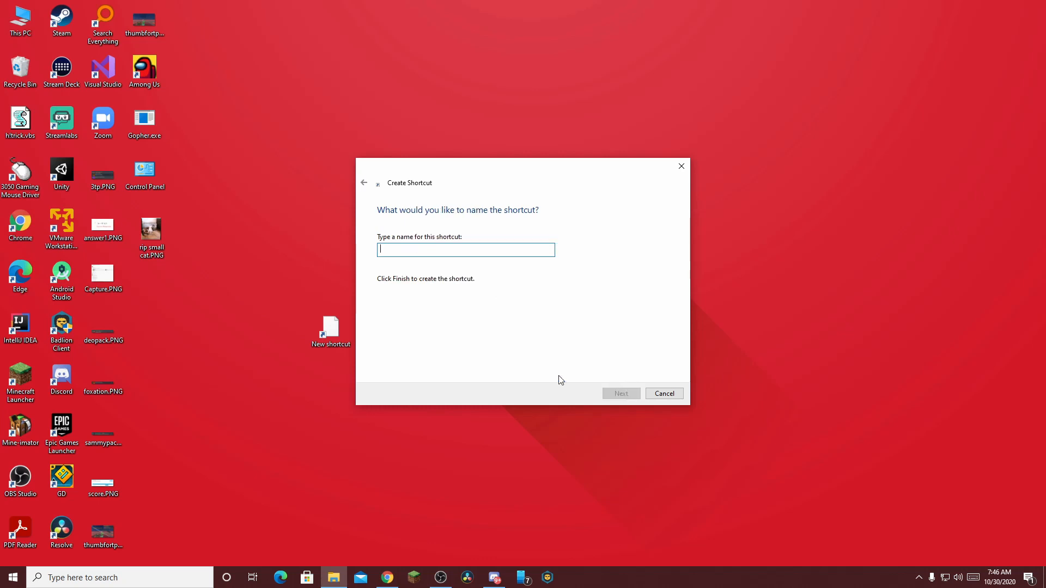
# - Name the shortcut 'Badlion Client' and replace the existing shortcut
pyautogui.write('Badlion')
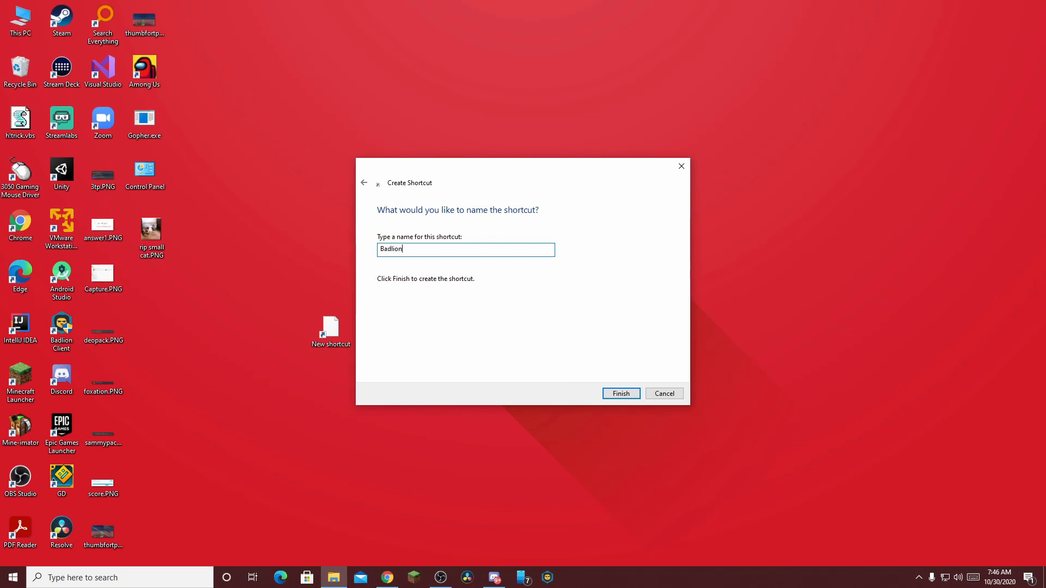
pyautogui.write('Client')
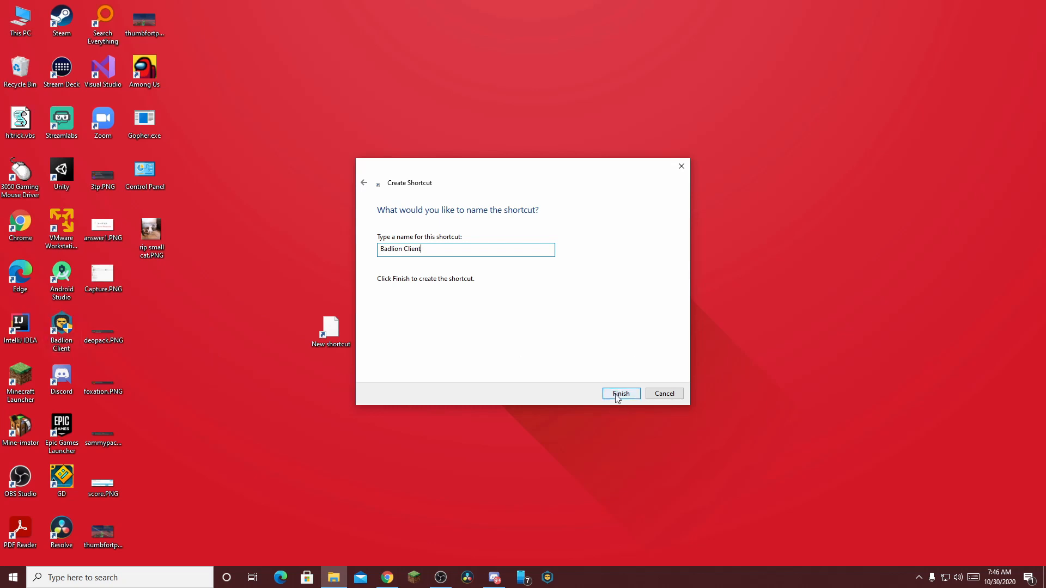
pyautogui.click(622, 394)
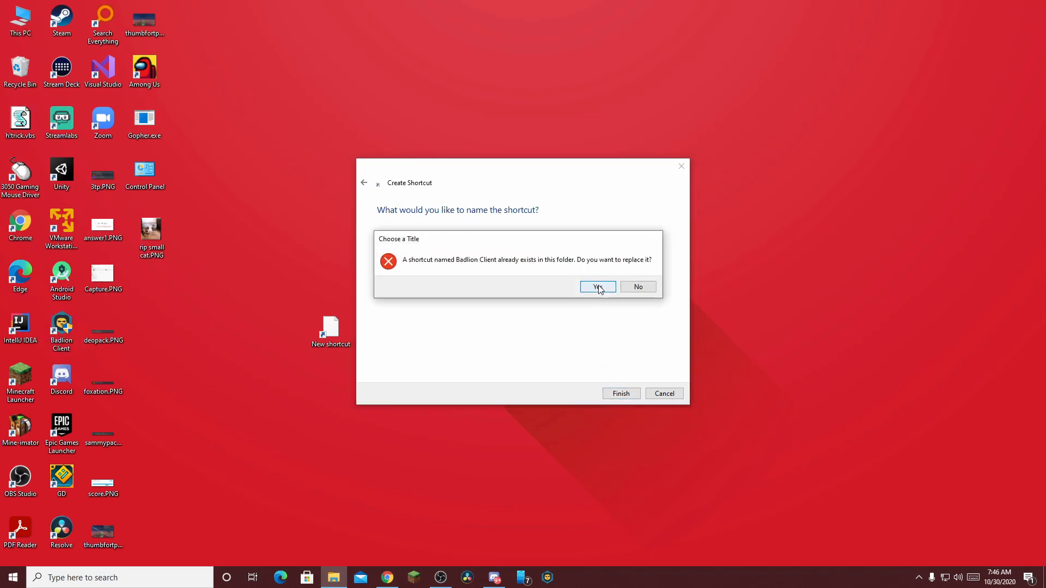
pyautogui.moveTo(351, 298)
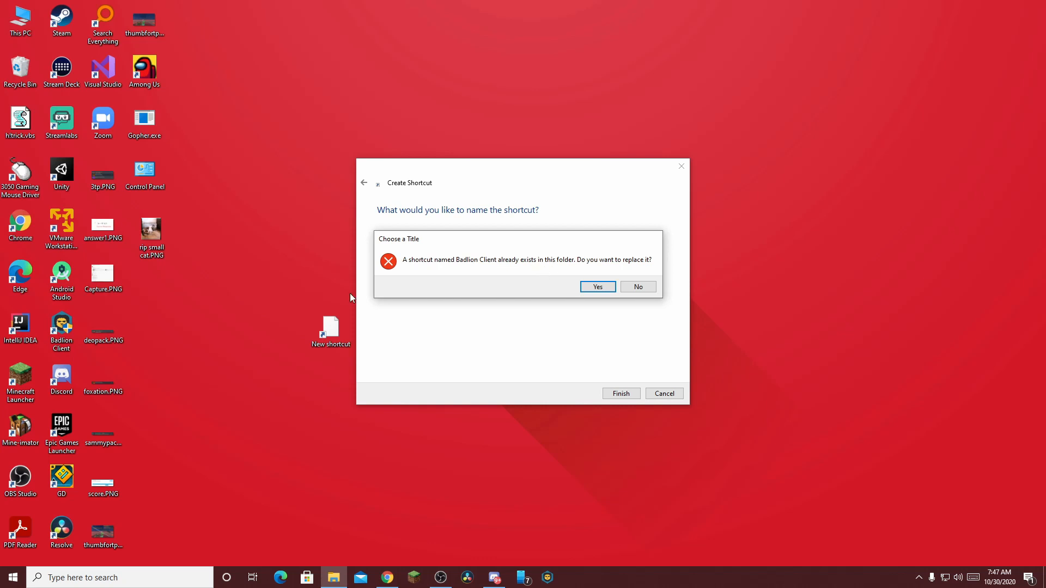
pyautogui.moveTo(614, 339)
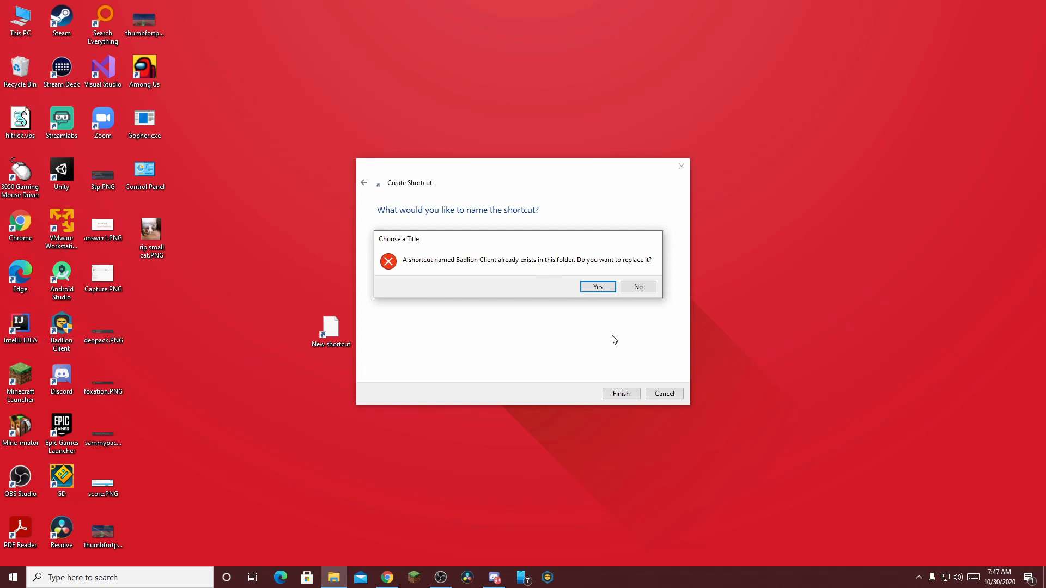
pyautogui.click(598, 286)
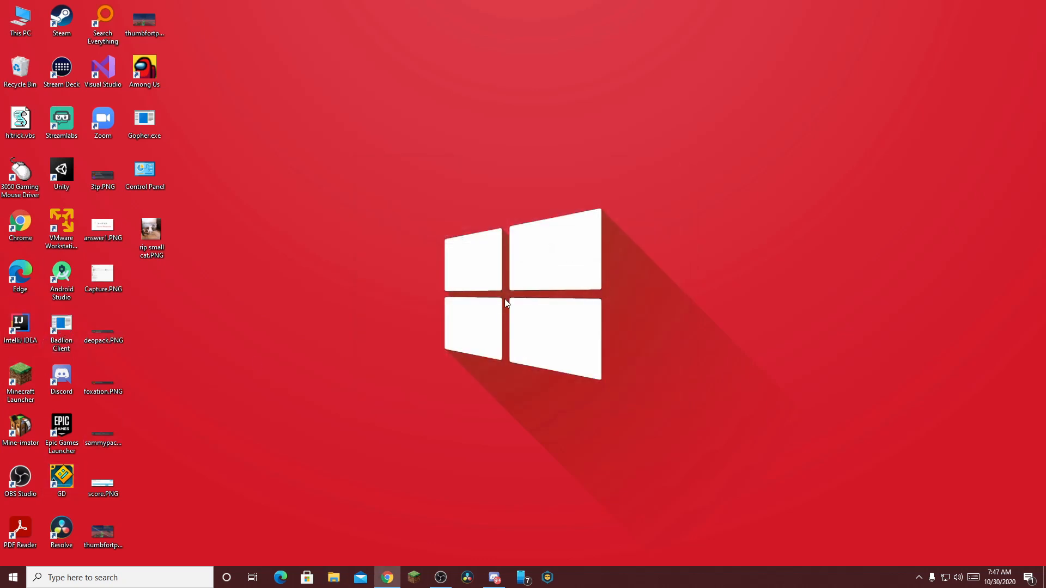
# - Move the Badlion Client shortcut onto the wallpaper logo and open its properties
pyautogui.moveTo(60, 327); pyautogui.dragTo(582, 327)
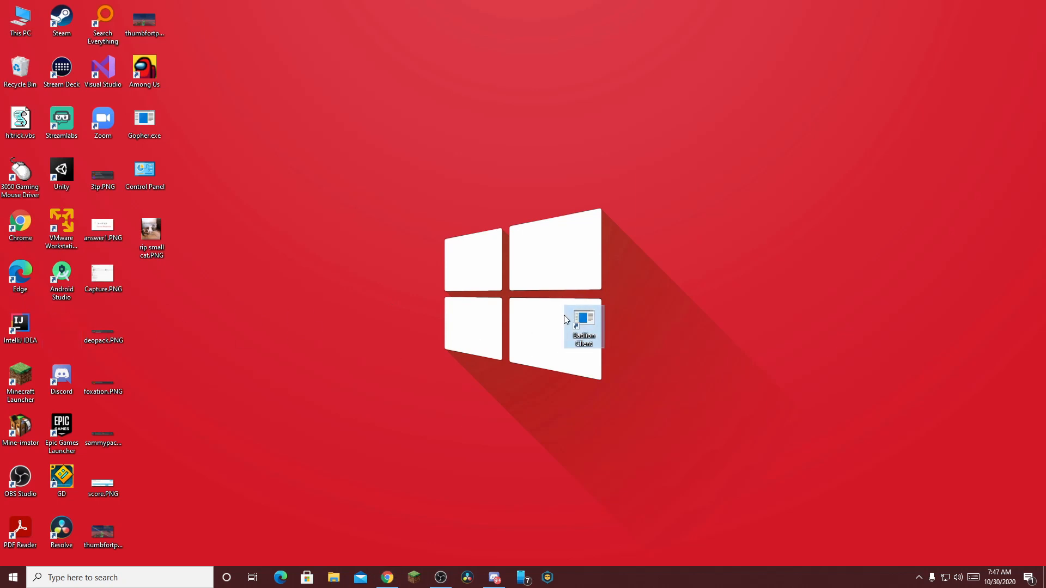
pyautogui.moveTo(560, 336)
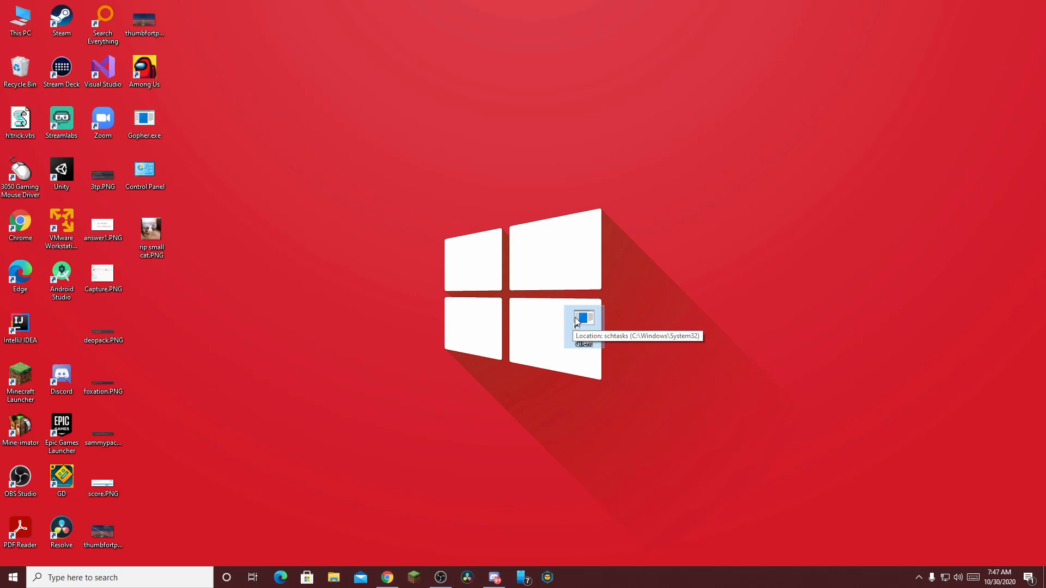
pyautogui.rightClick(583, 328)
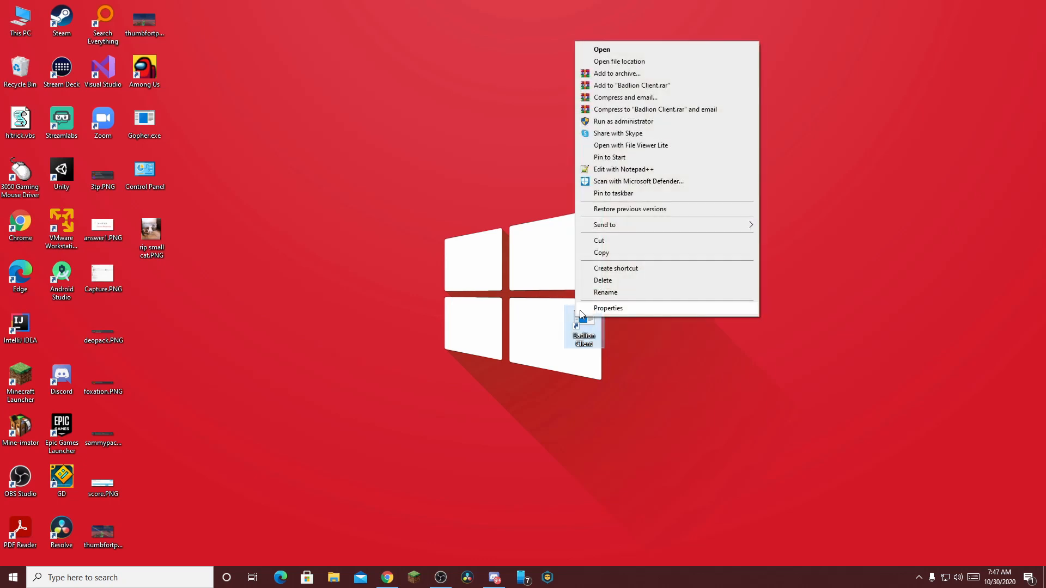
pyautogui.click(608, 308)
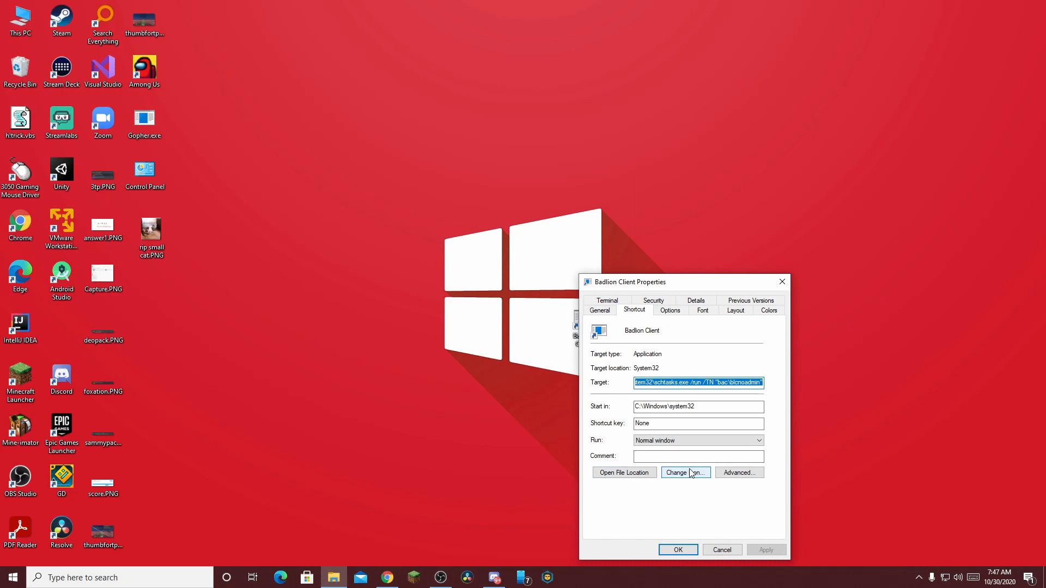
# - Change the shortcut icon to the Badlion lion icon from Program Files\Badlion Client
pyautogui.click(686, 473)
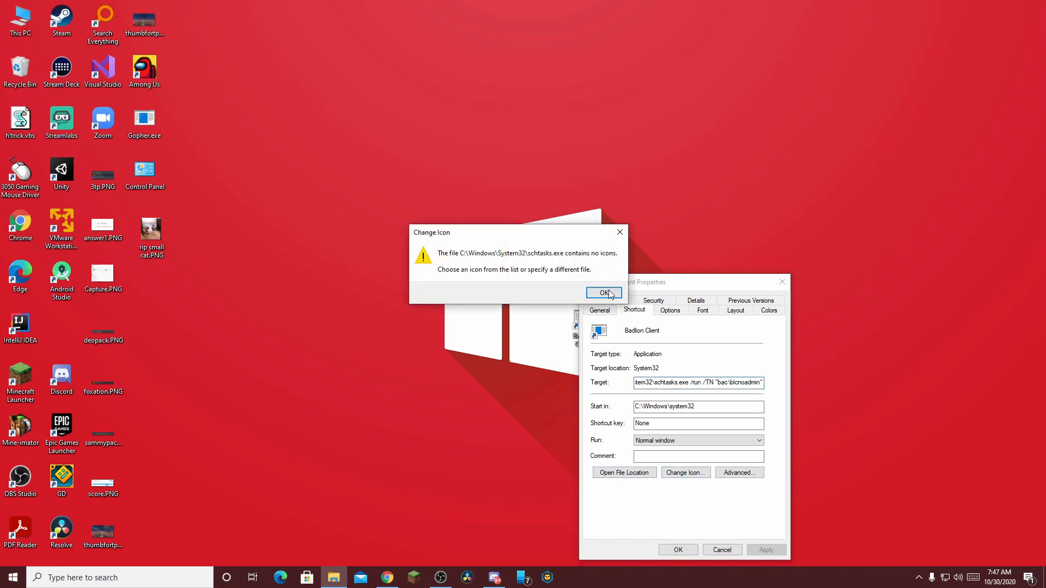
pyautogui.click(604, 293)
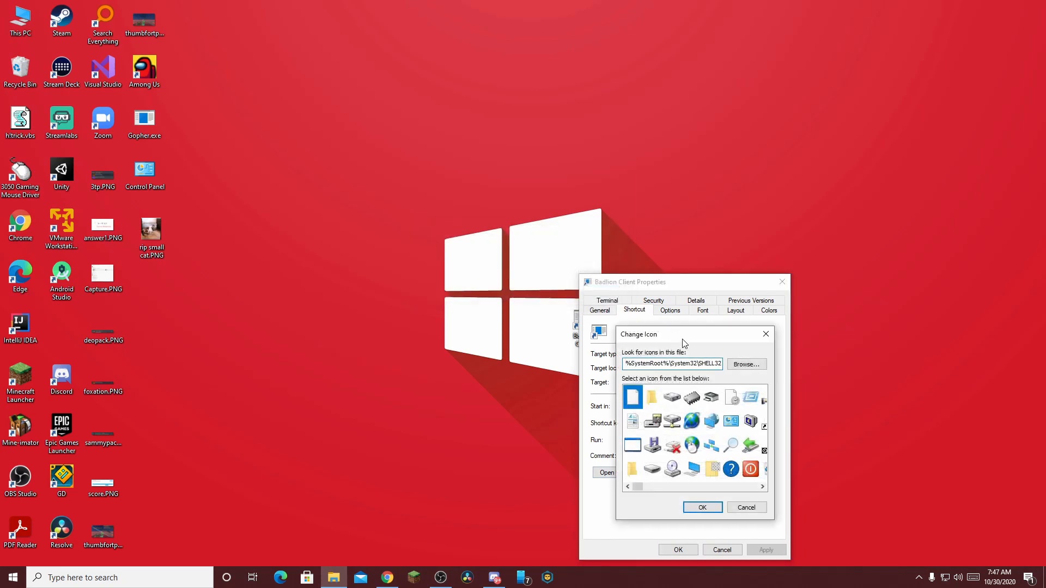
pyautogui.click(746, 365)
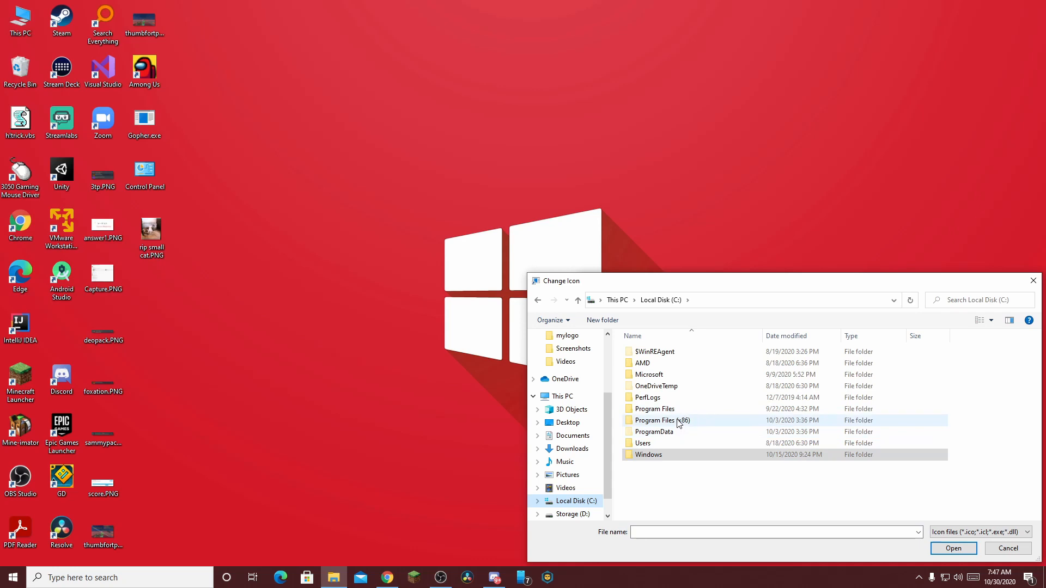
pyautogui.doubleClick(654, 409)
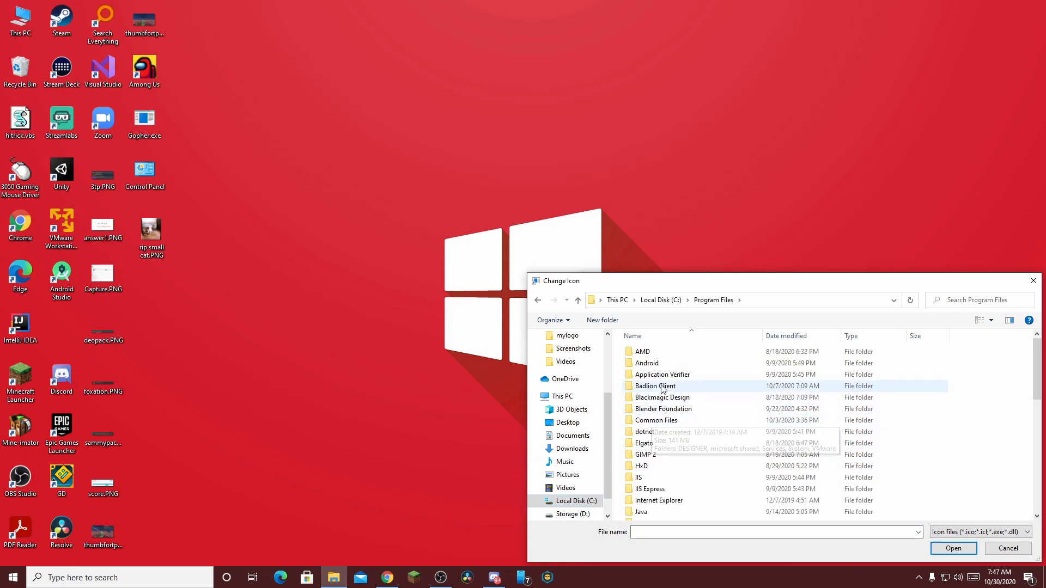
pyautogui.doubleClick(655, 386)
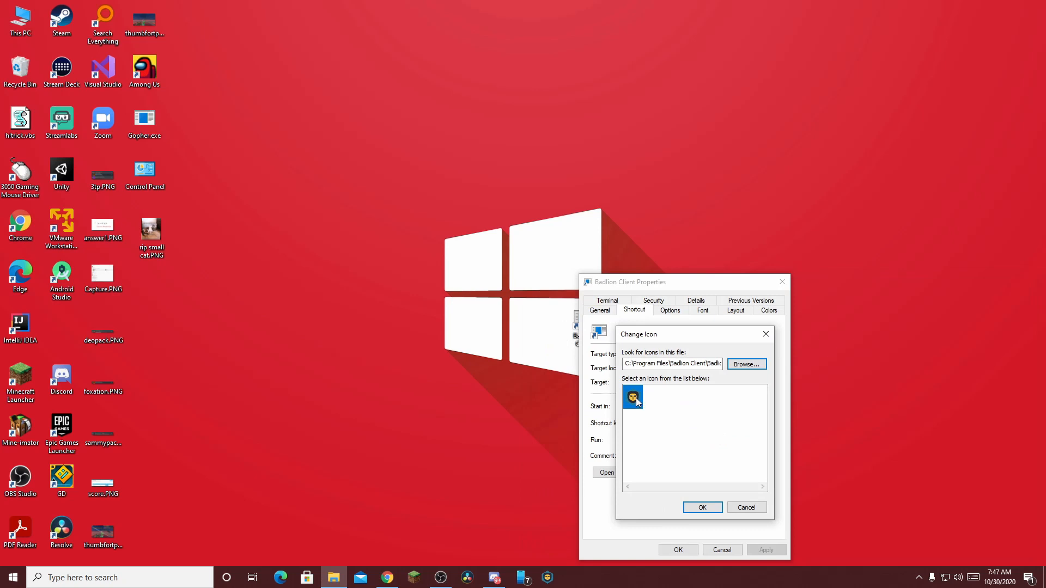
pyautogui.click(702, 507)
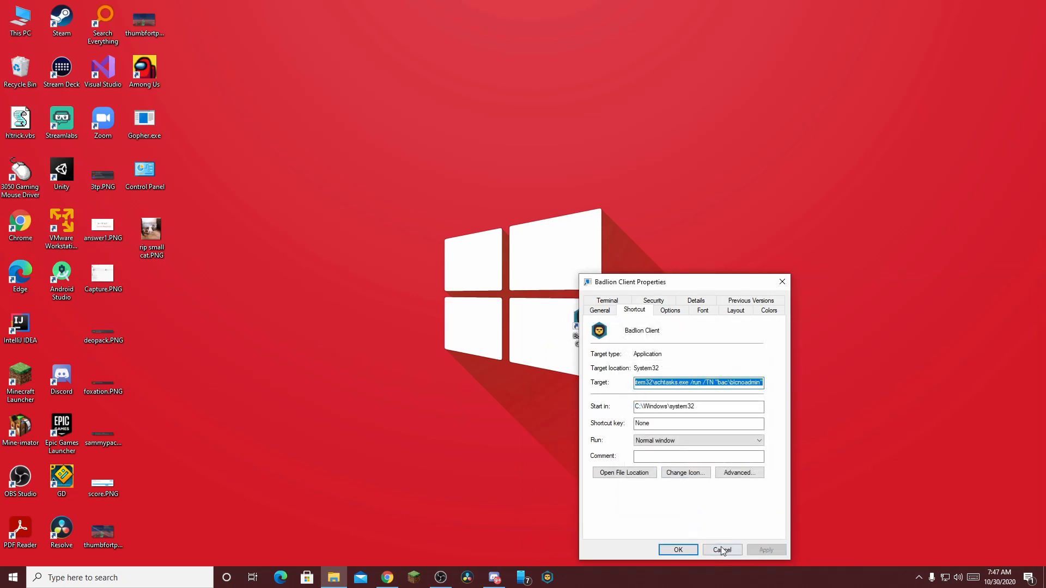
pyautogui.click(722, 549)
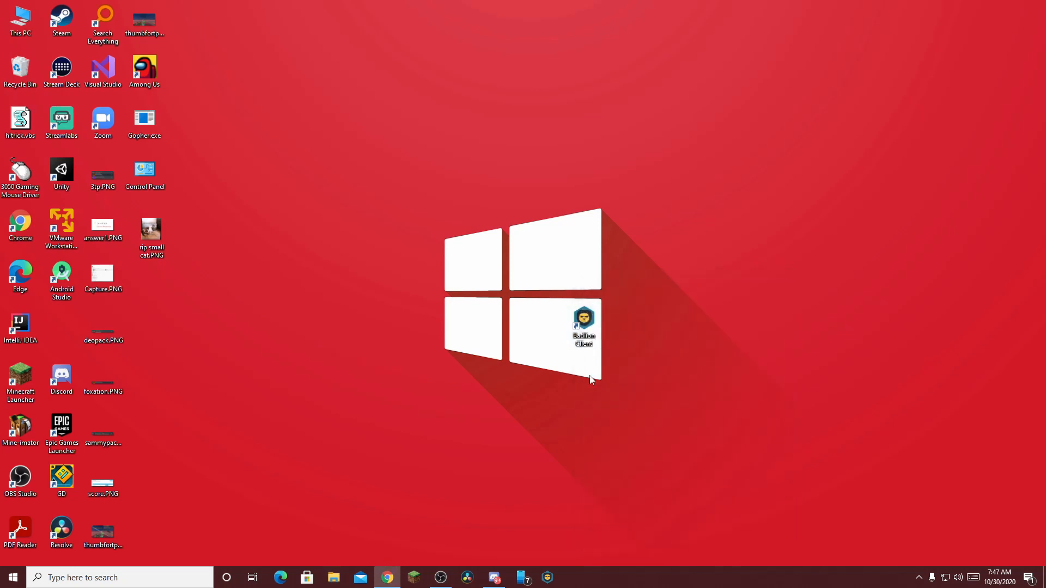
# - Drag the Badlion Client shortcut back into the desktop icon columns and launch it
pyautogui.rightClick(548, 578)
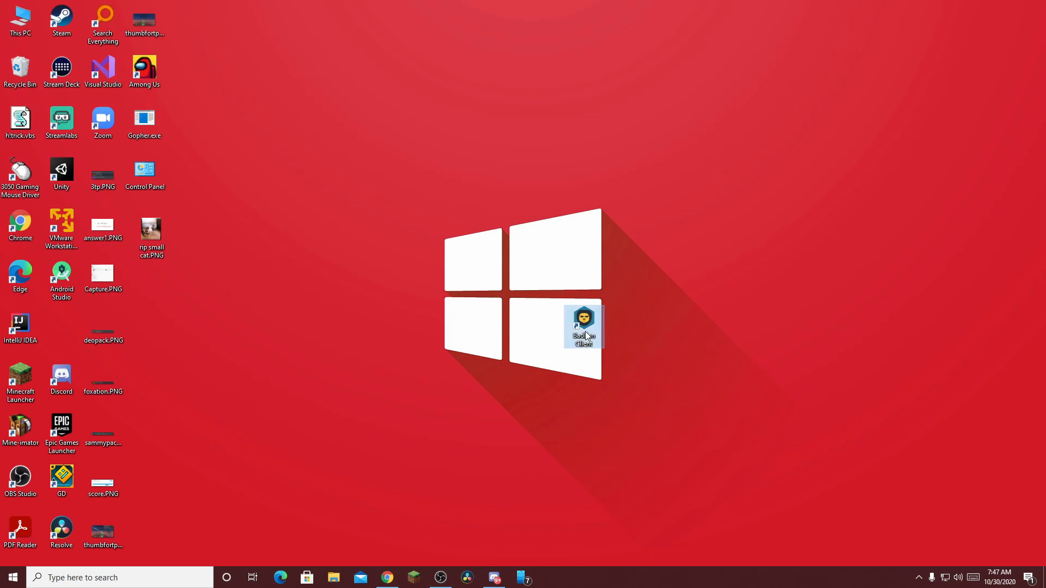
pyautogui.moveTo(582, 327); pyautogui.dragTo(57, 325)
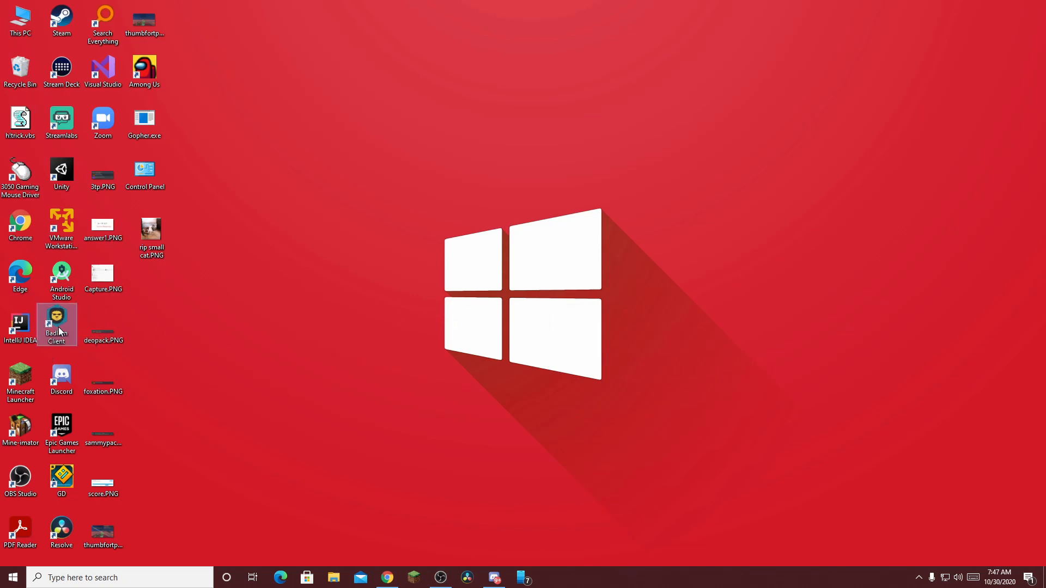
pyautogui.rightClick(56, 321)
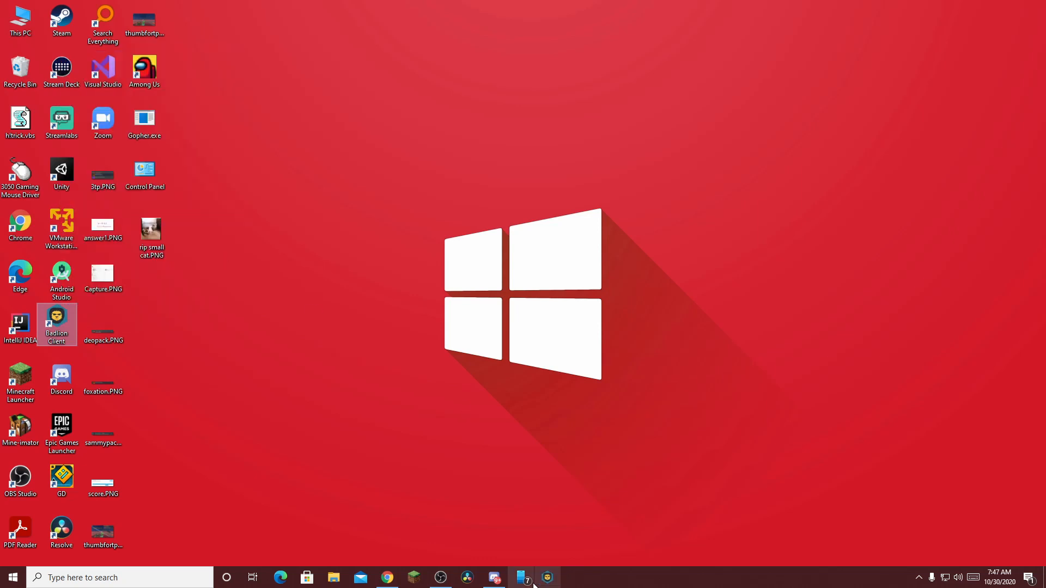
pyautogui.moveTo(547, 578)
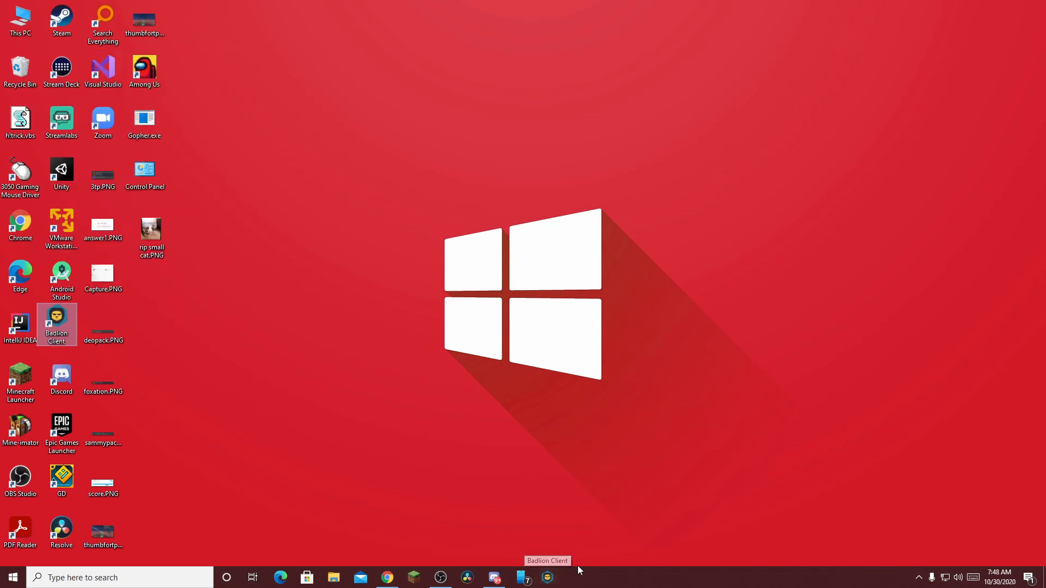
pyautogui.moveTo(577, 529)
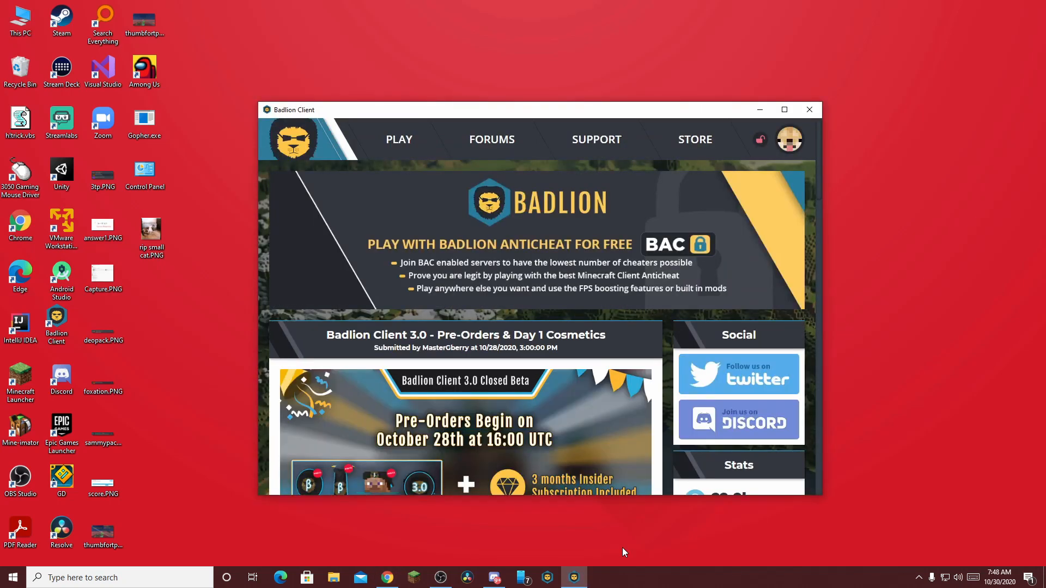
pyautogui.moveTo(370, 203)
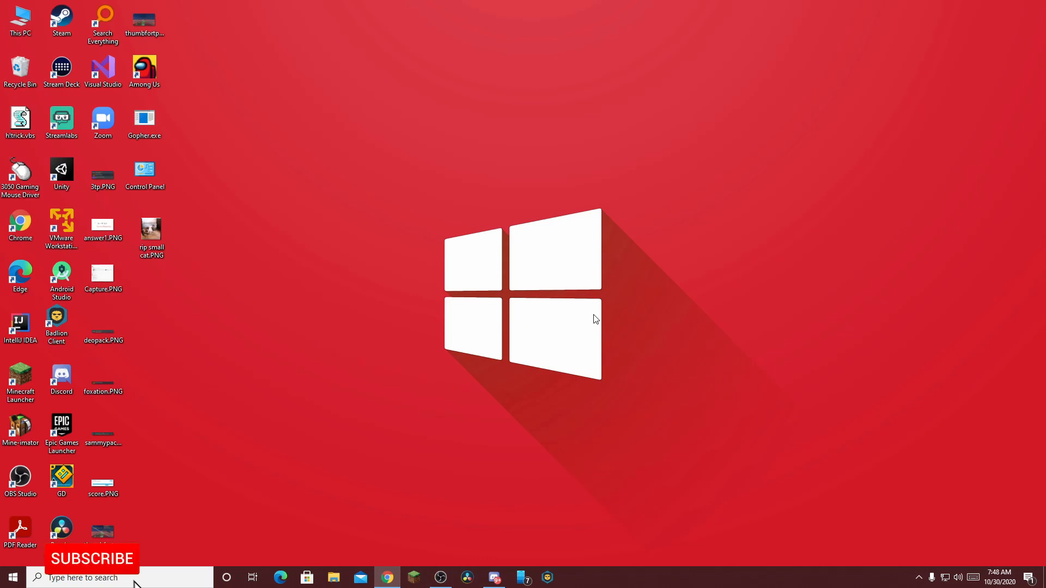
pyautogui.click(91, 559)
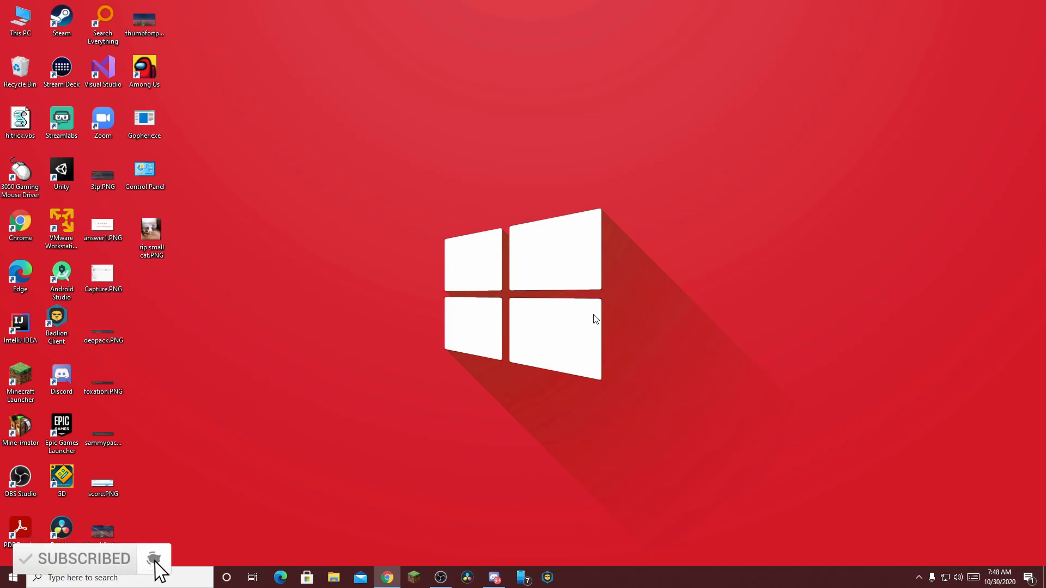